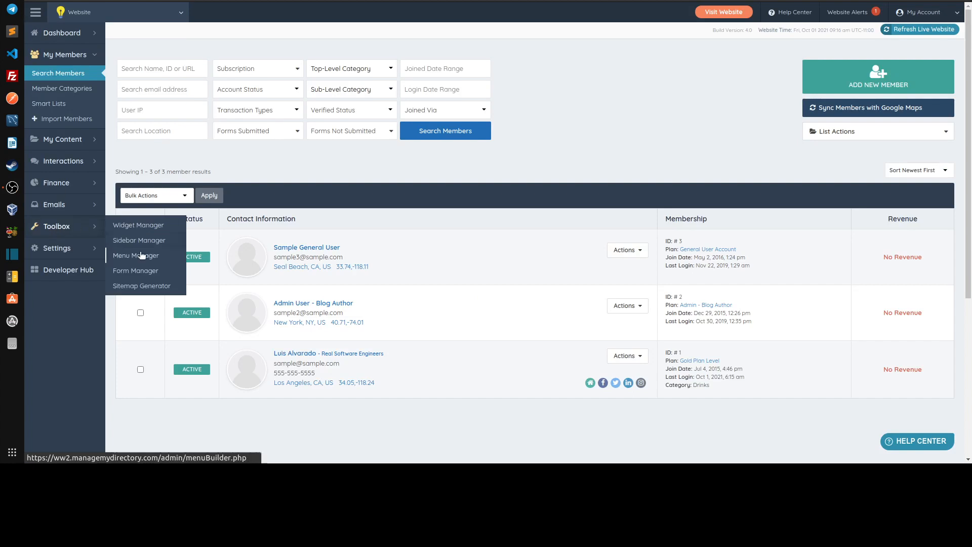
- Open the Menu Manager from the sidebar's Toolbox section
click(135, 256)
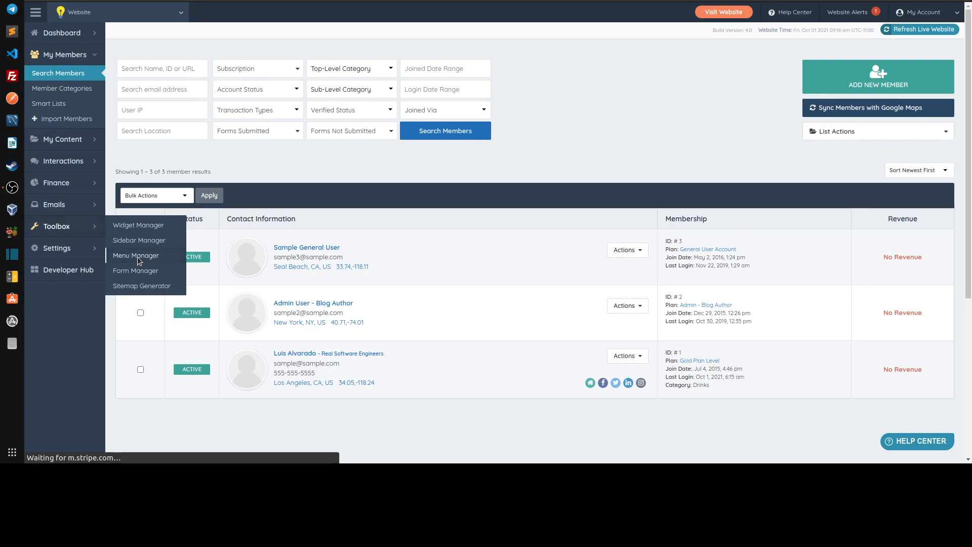
click(135, 256)
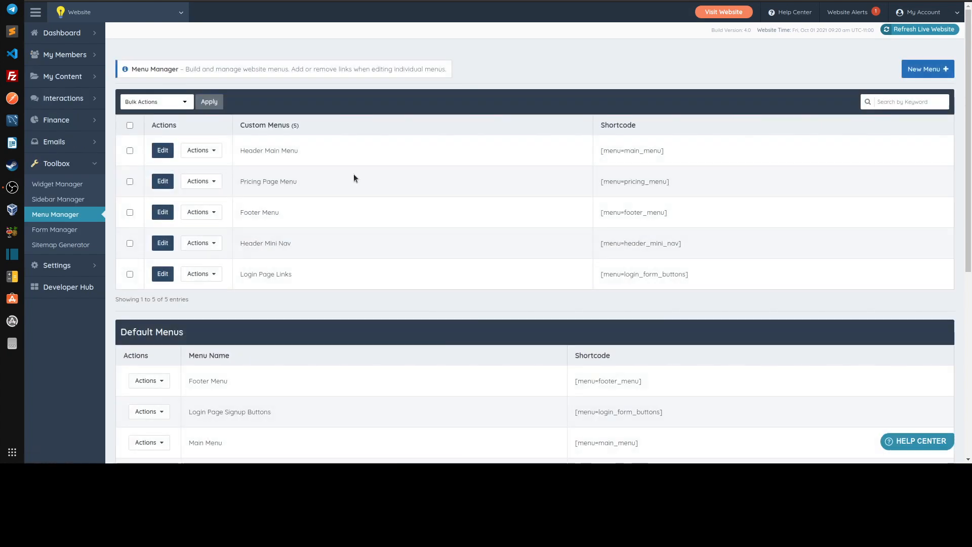
mouse_move(239, 153)
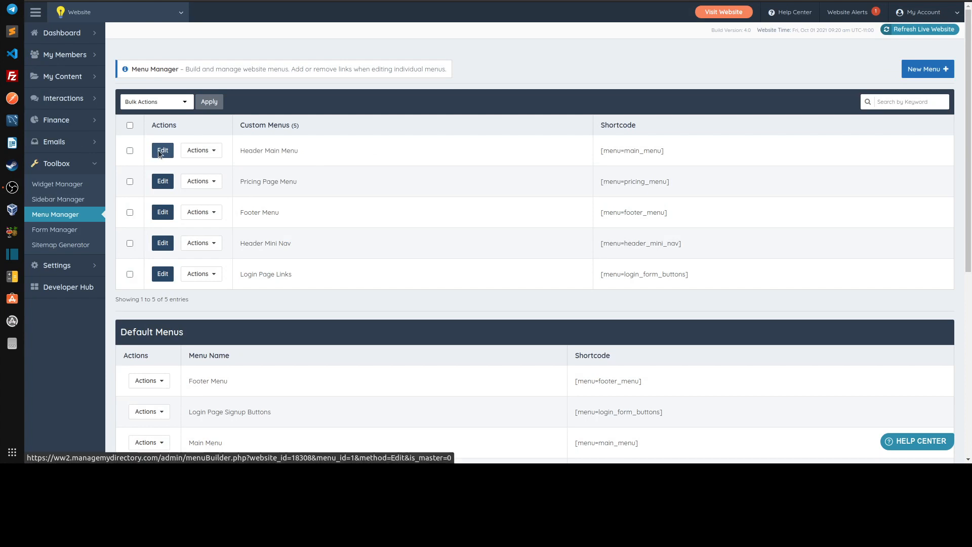
- Edit the Header Main Menu and nest Member Directory beneath Home
click(162, 149)
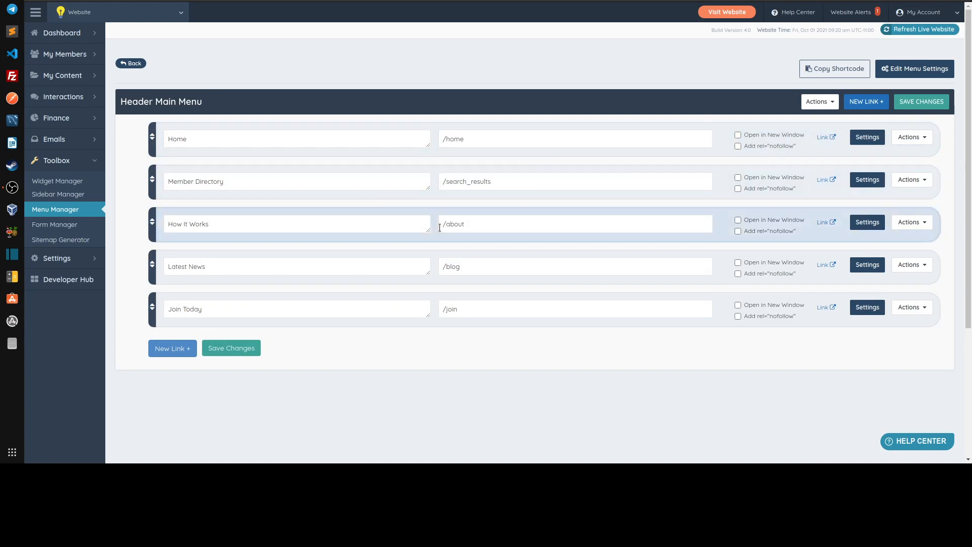
click(574, 267)
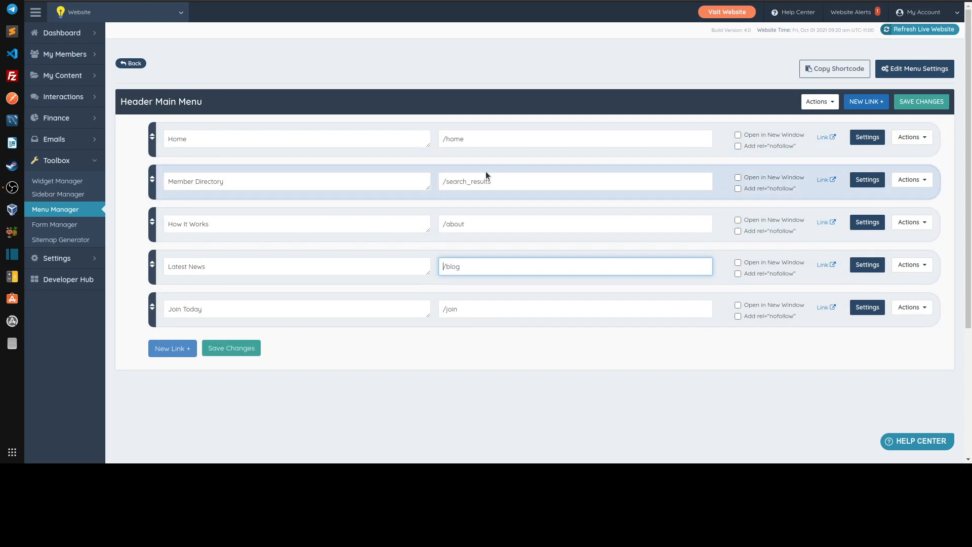
mouse_move(407, 164)
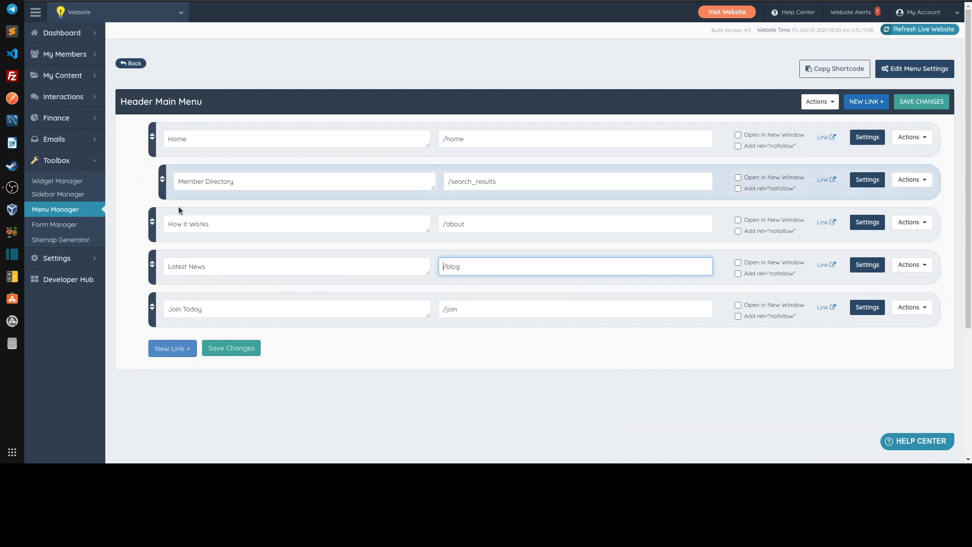
click(231, 348)
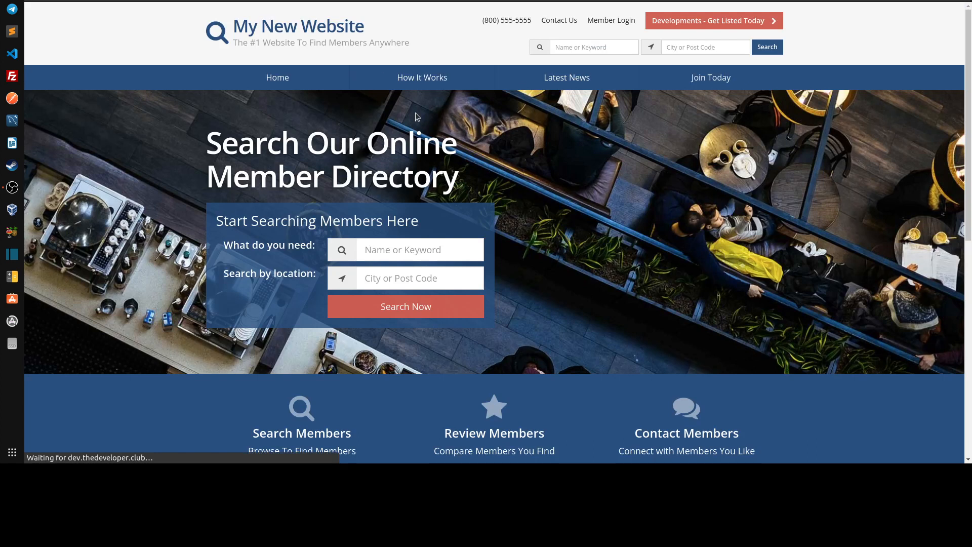
mouse_move(277, 78)
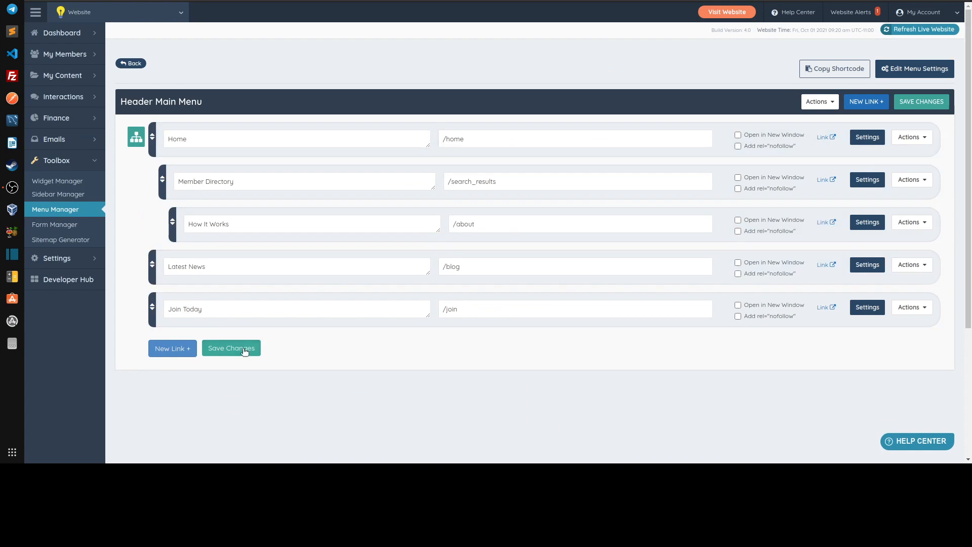
- Save the Header Main Menu with How It Works nested beneath Member Directory
click(231, 347)
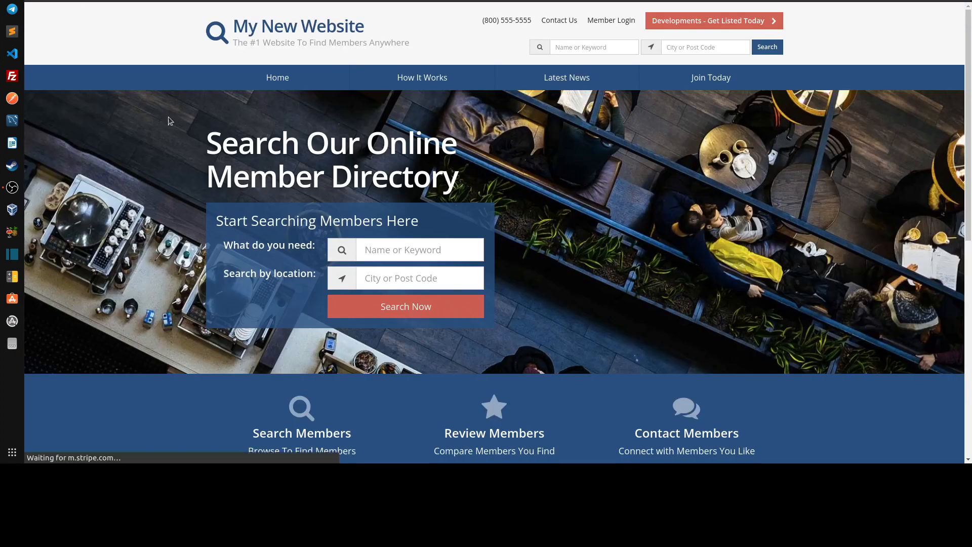
mouse_move(302, 78)
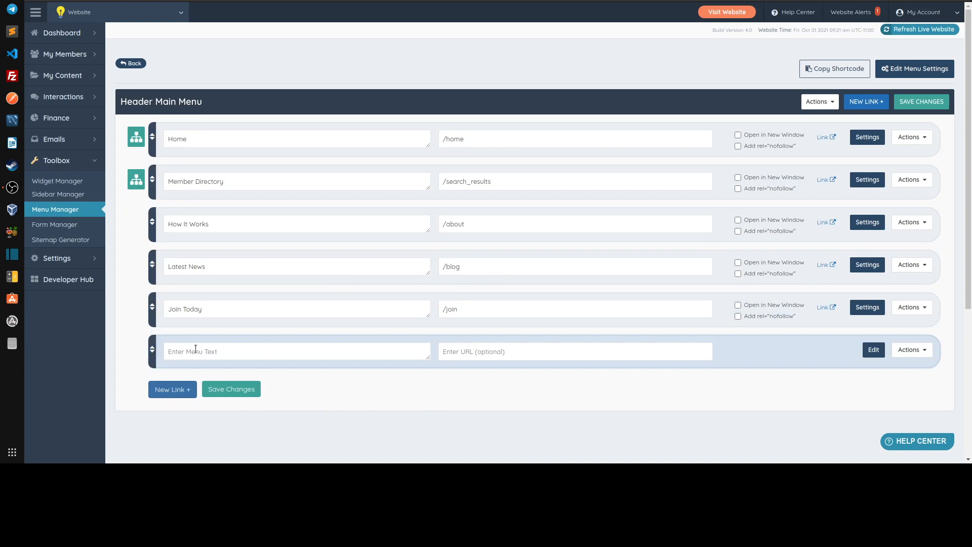
- Clone the Join Today menu item and confirm the clone
click(911, 306)
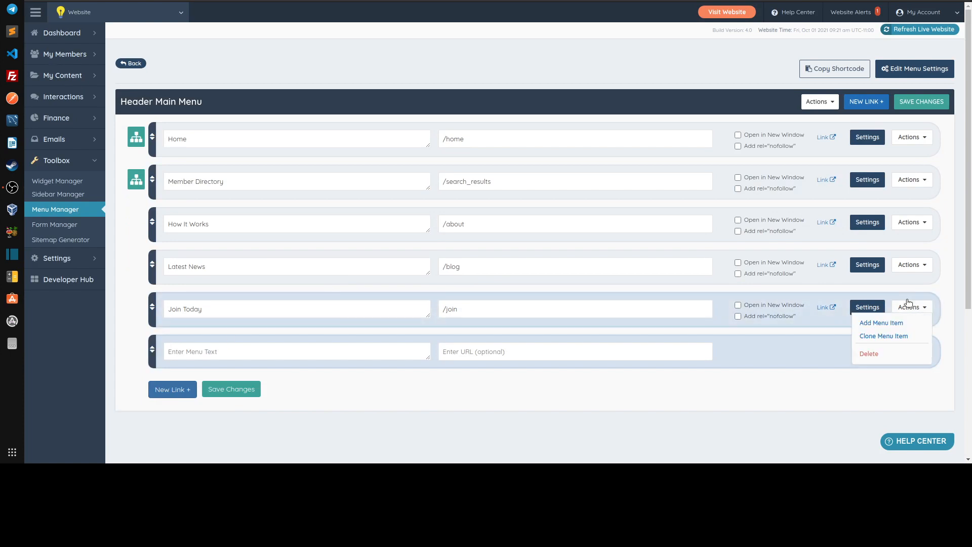
mouse_move(883, 335)
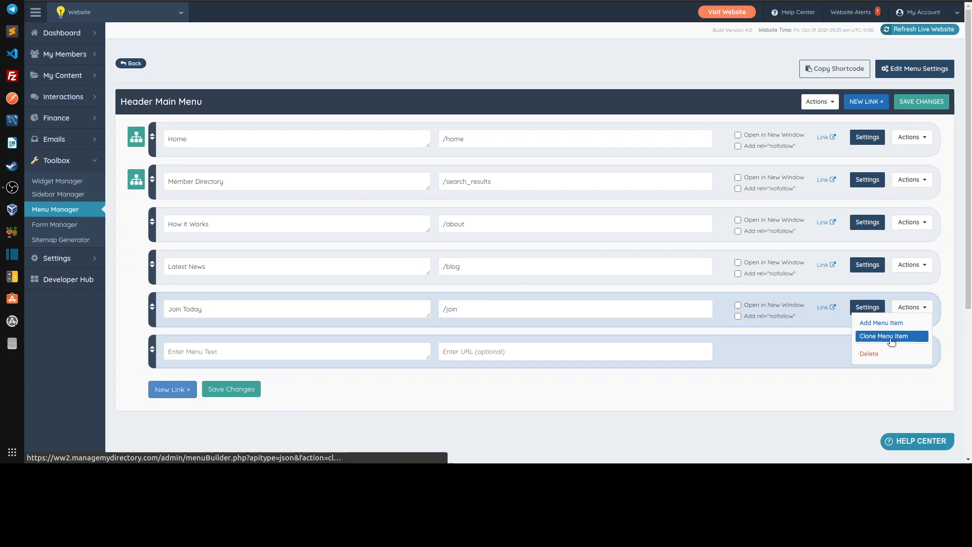
click(884, 335)
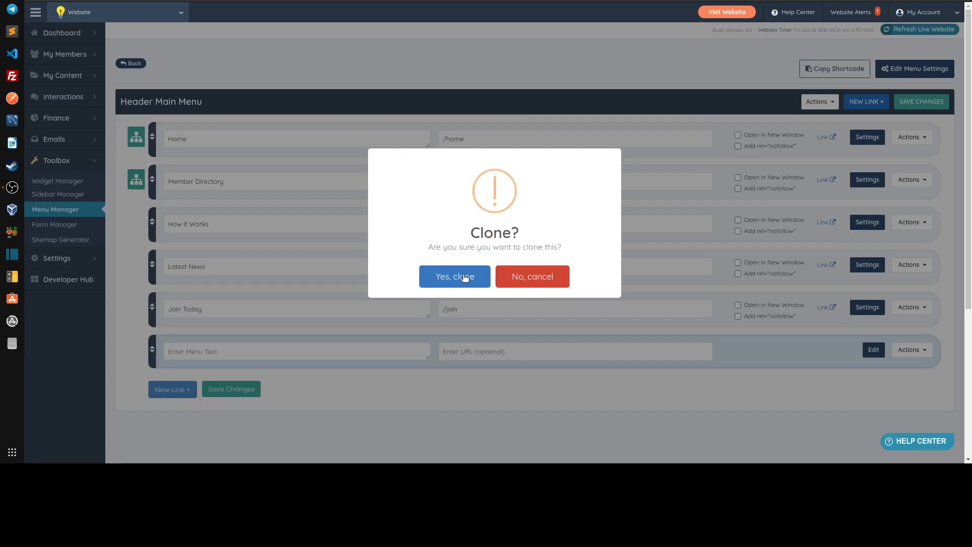
click(454, 276)
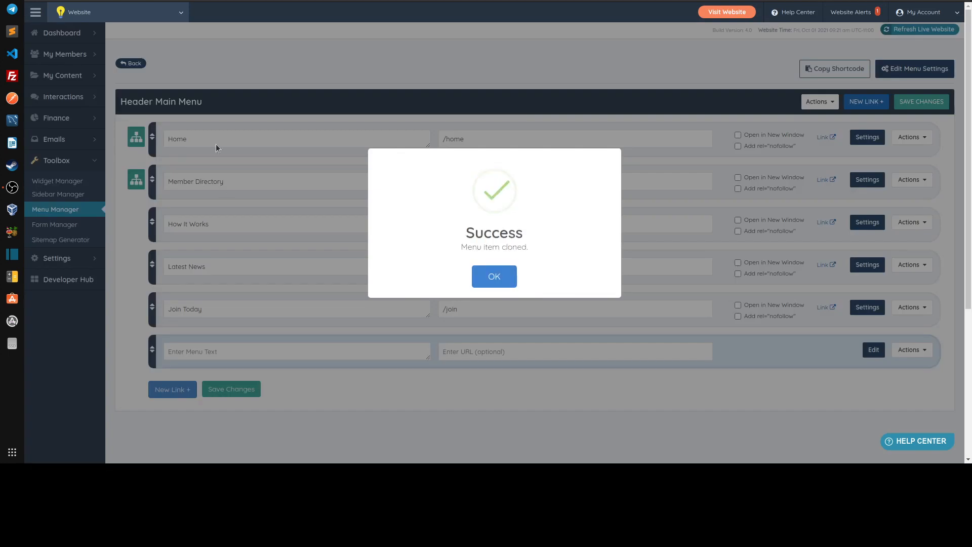
click(493, 275)
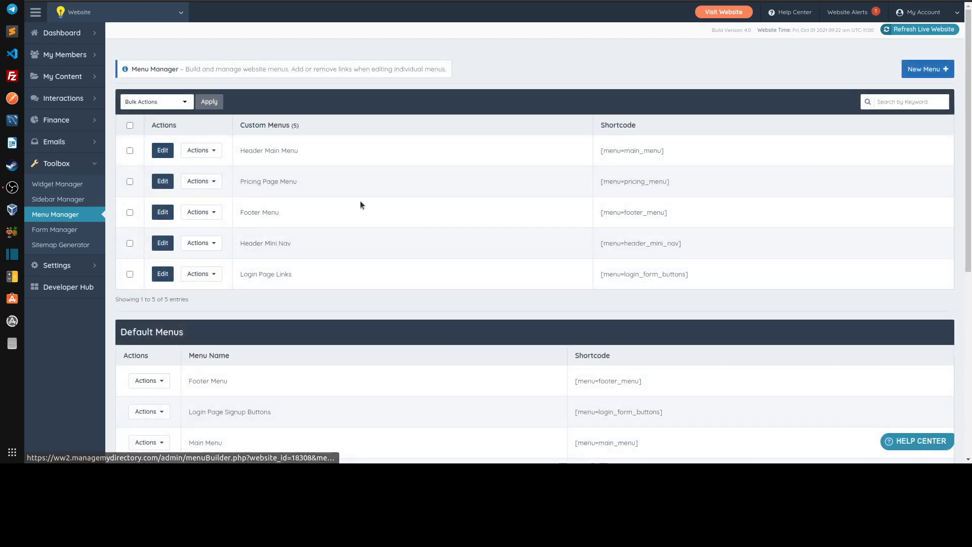
- Clone Join Today again to make a third copy and save the Header Main Menu
click(162, 149)
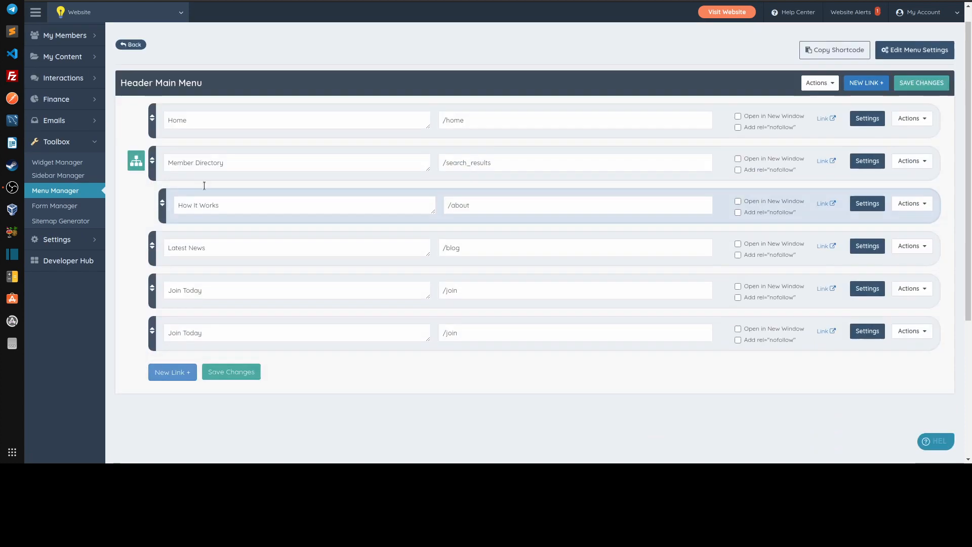
scroll(down, 3)
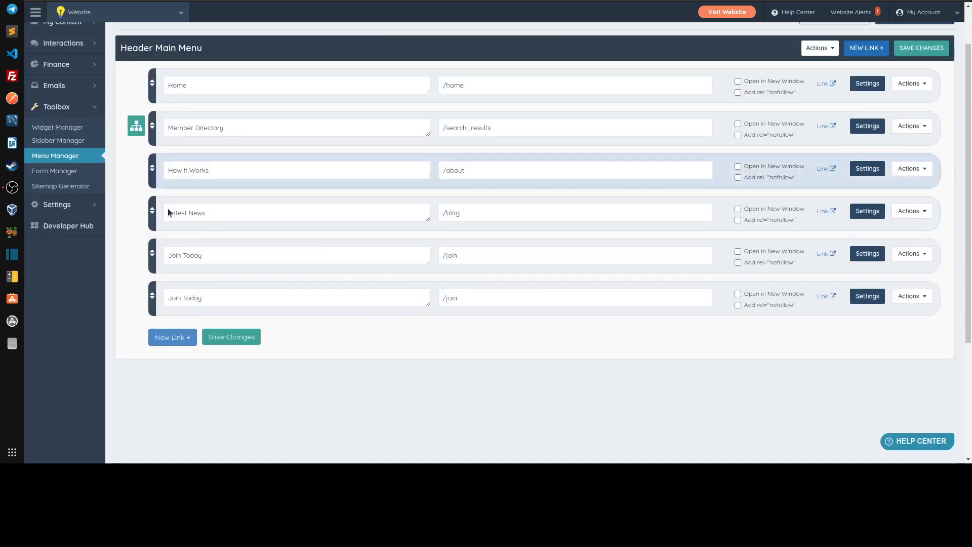
click(231, 337)
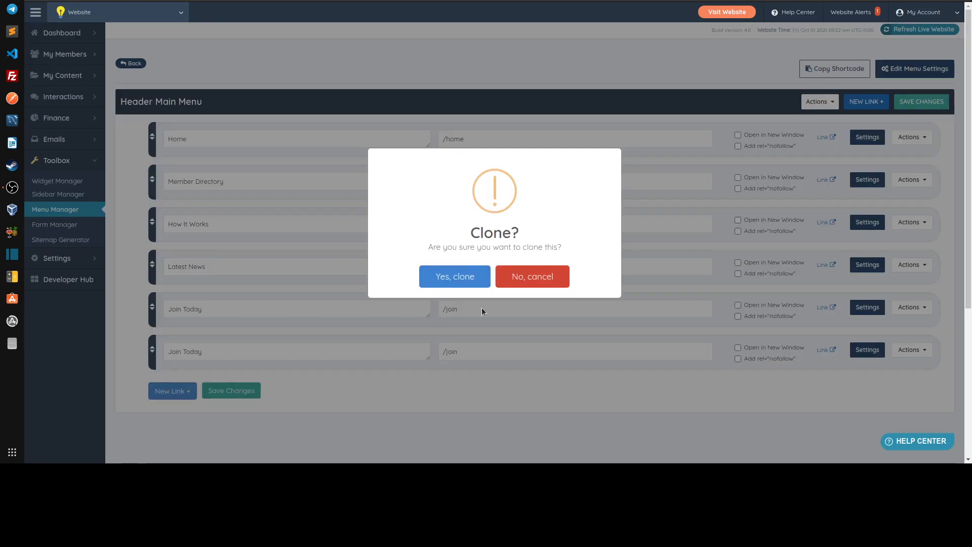
click(453, 276)
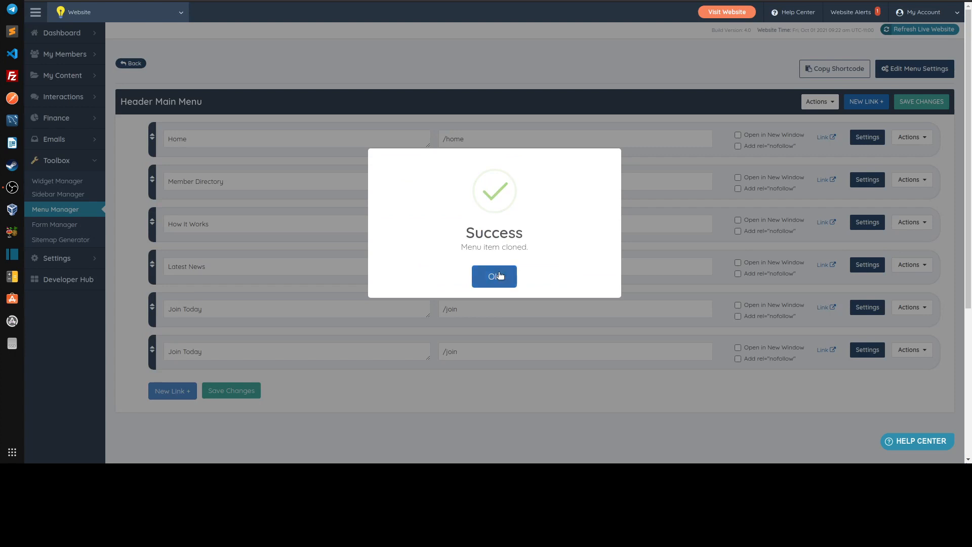
click(493, 276)
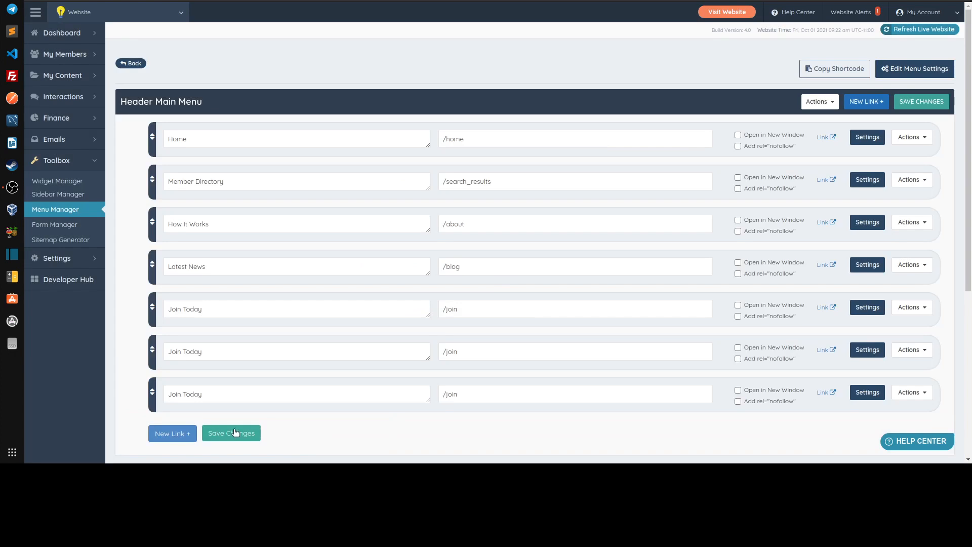
click(231, 432)
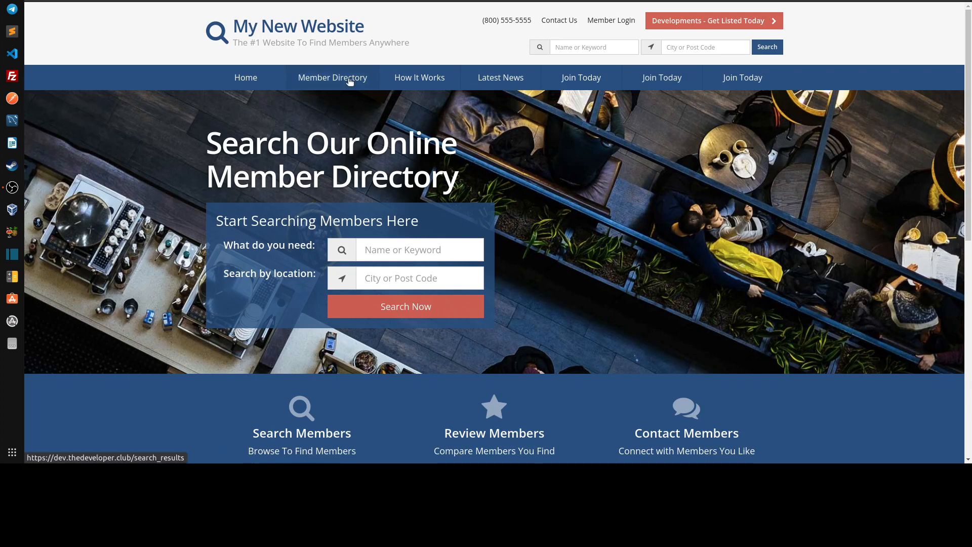
mouse_move(277, 68)
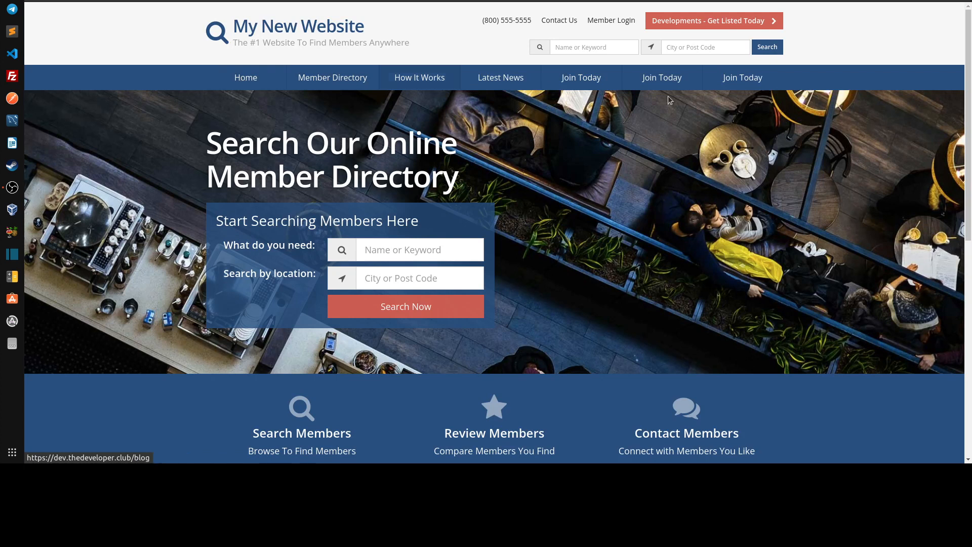
mouse_move(624, 31)
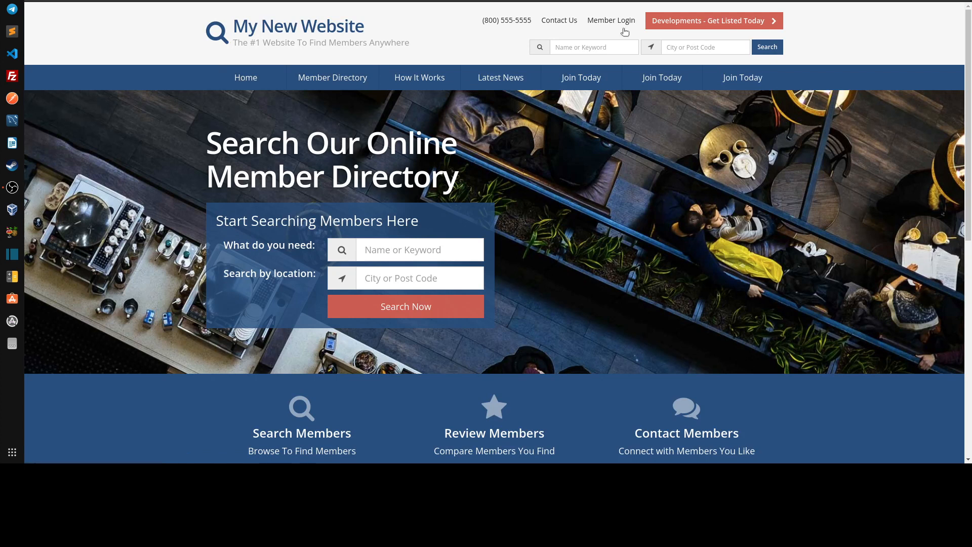
mouse_move(577, 142)
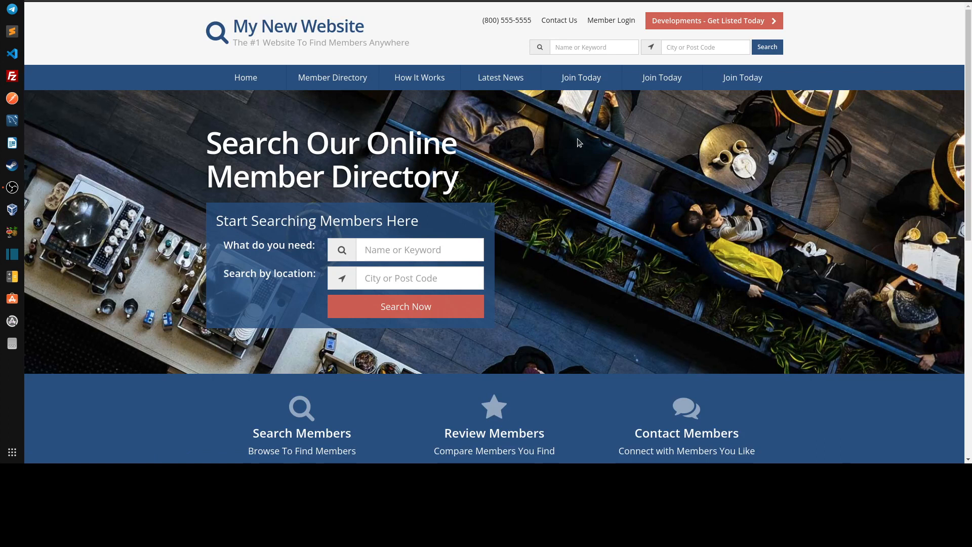
mouse_move(692, 120)
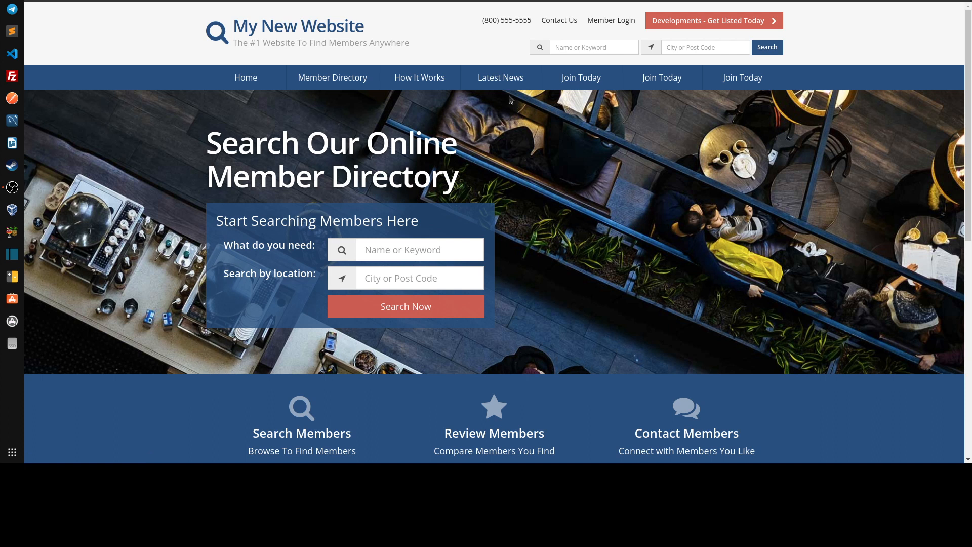
mouse_move(419, 78)
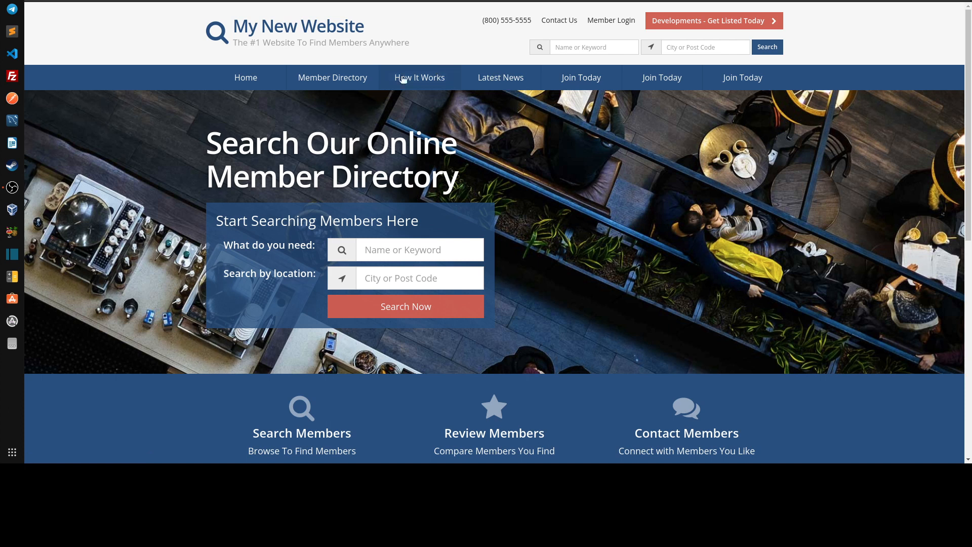
mouse_move(426, 78)
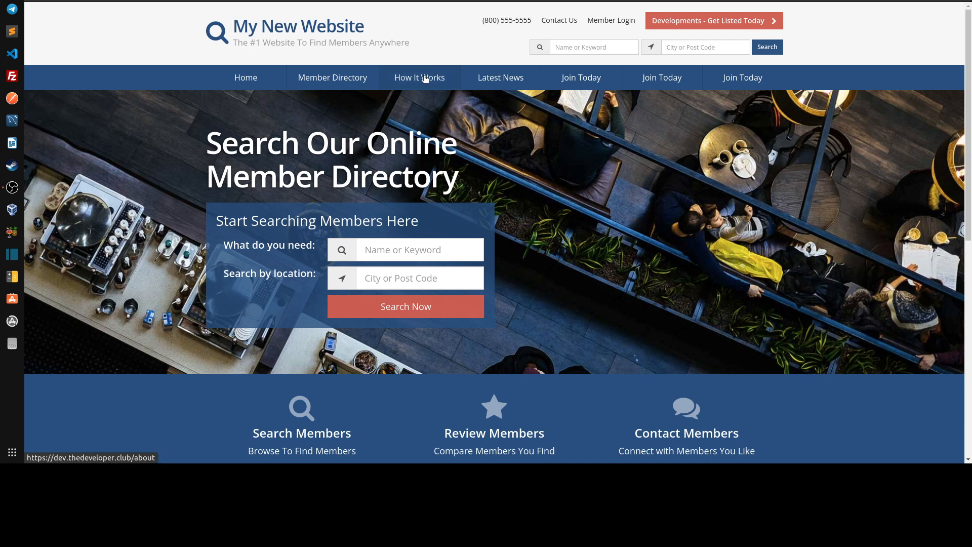
mouse_move(419, 79)
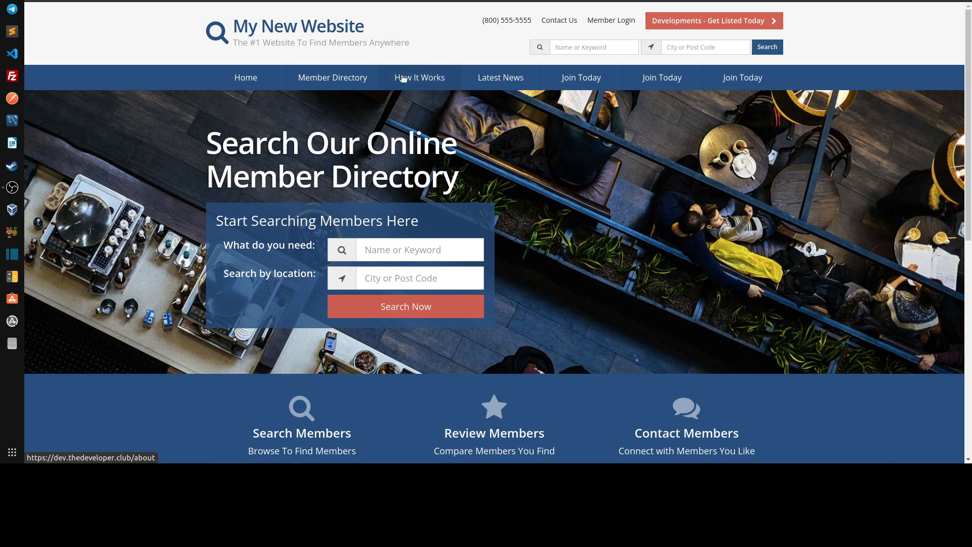
mouse_move(424, 78)
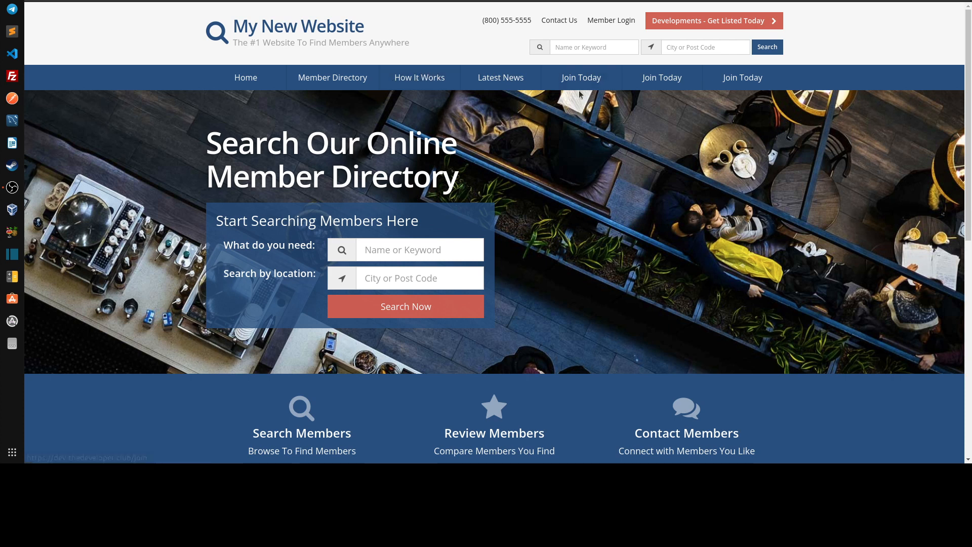
mouse_move(419, 78)
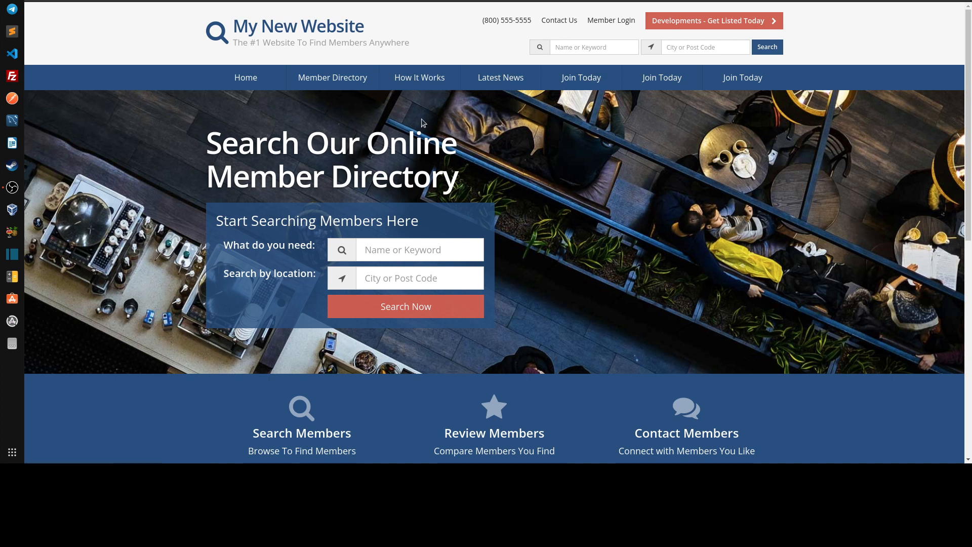
mouse_move(409, 147)
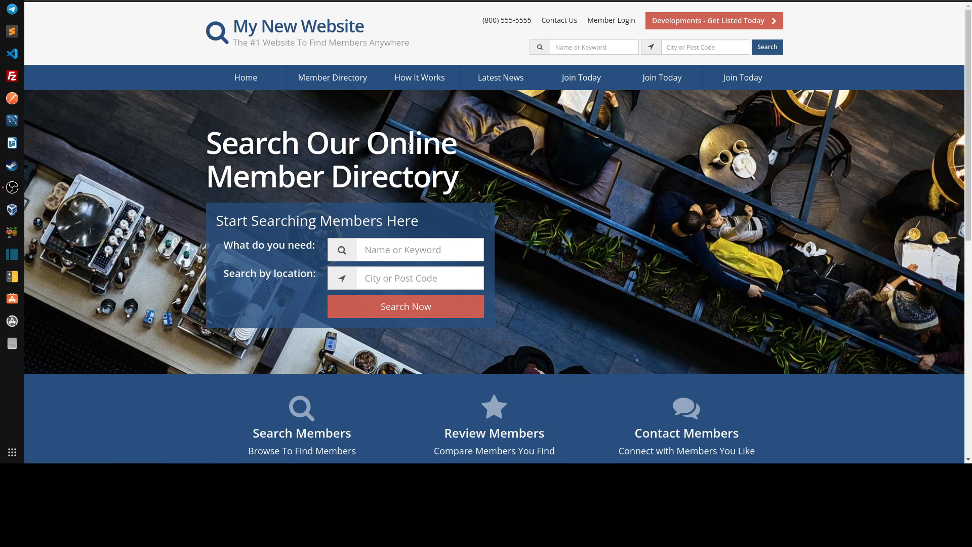
mouse_move(419, 78)
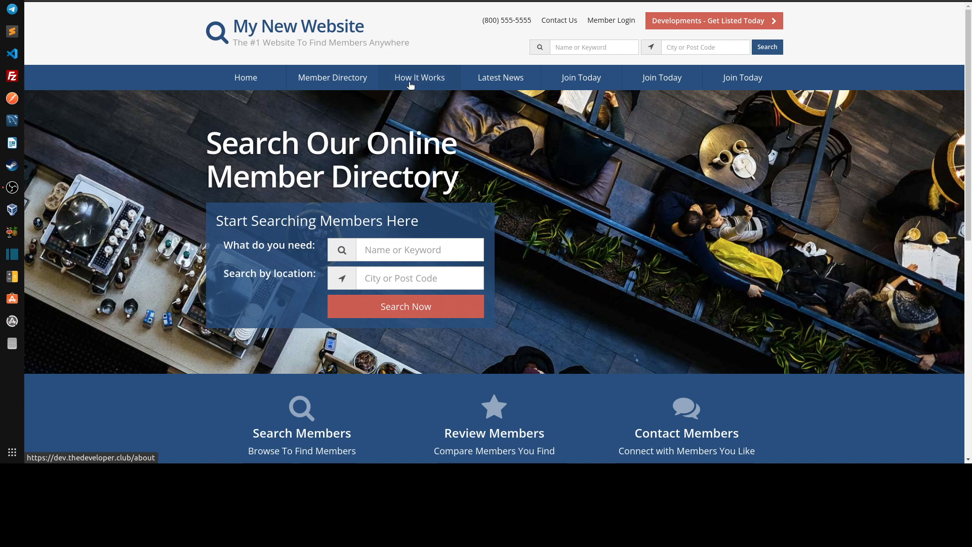
mouse_move(554, 110)
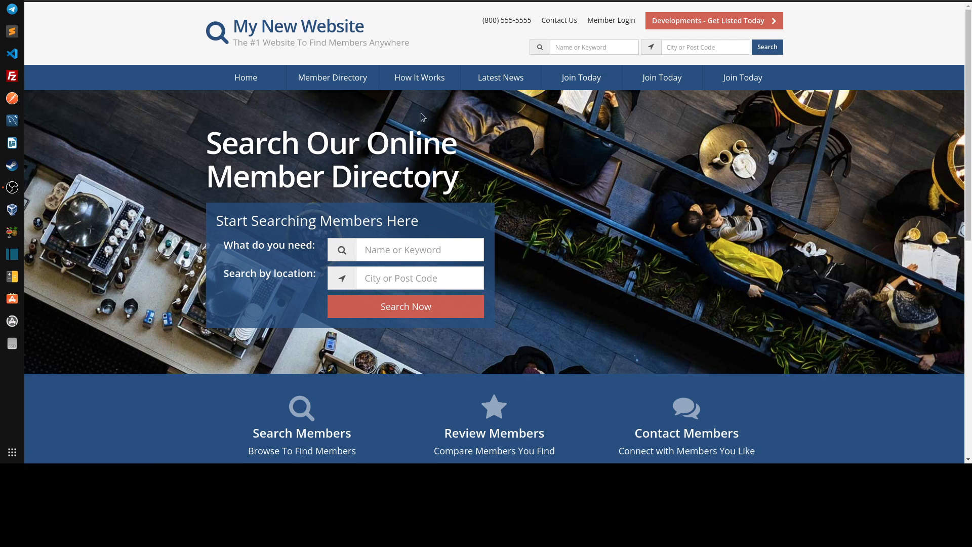
mouse_move(434, 110)
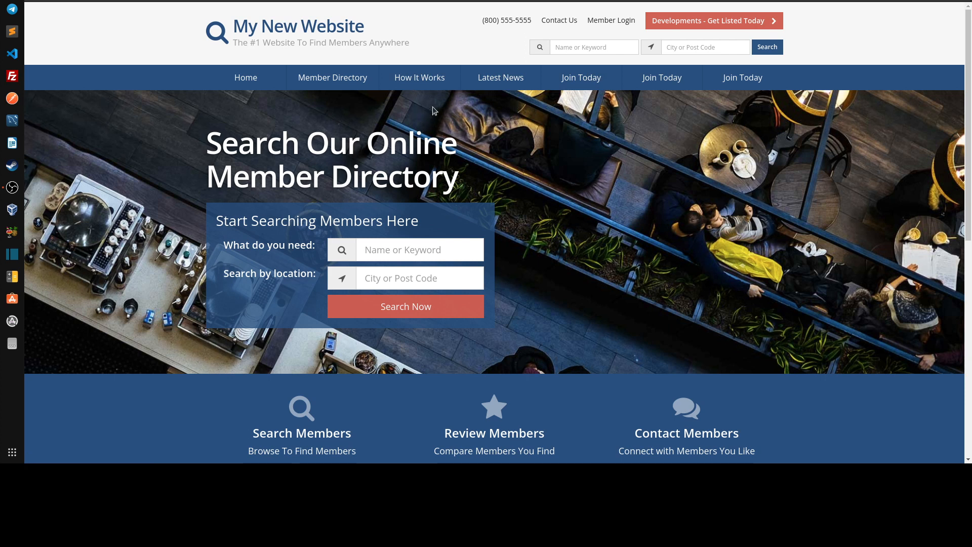
mouse_move(425, 109)
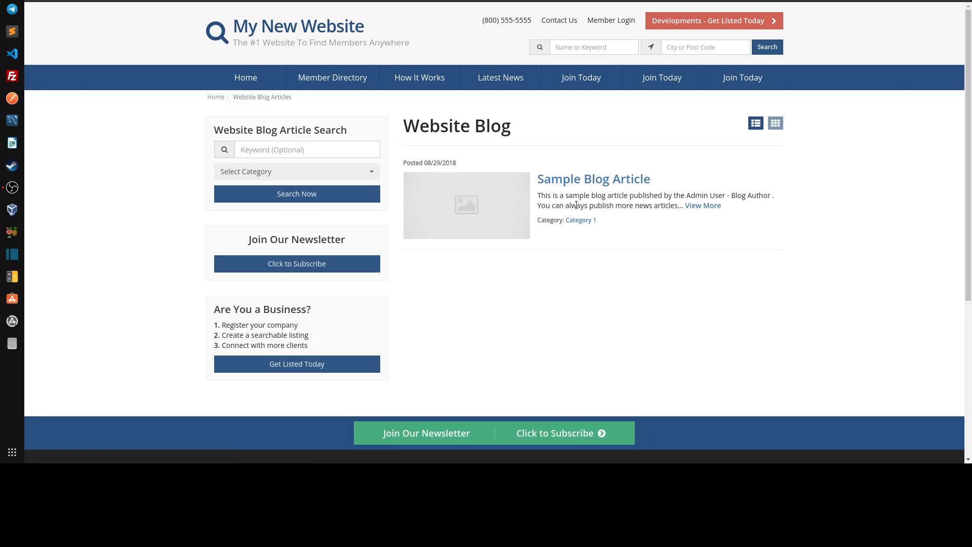
mouse_move(284, 17)
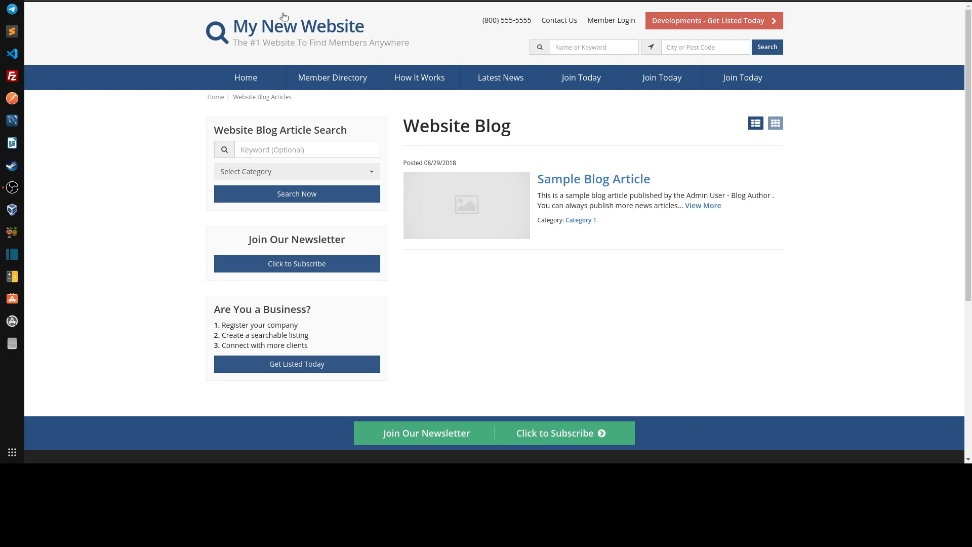
mouse_move(579, 220)
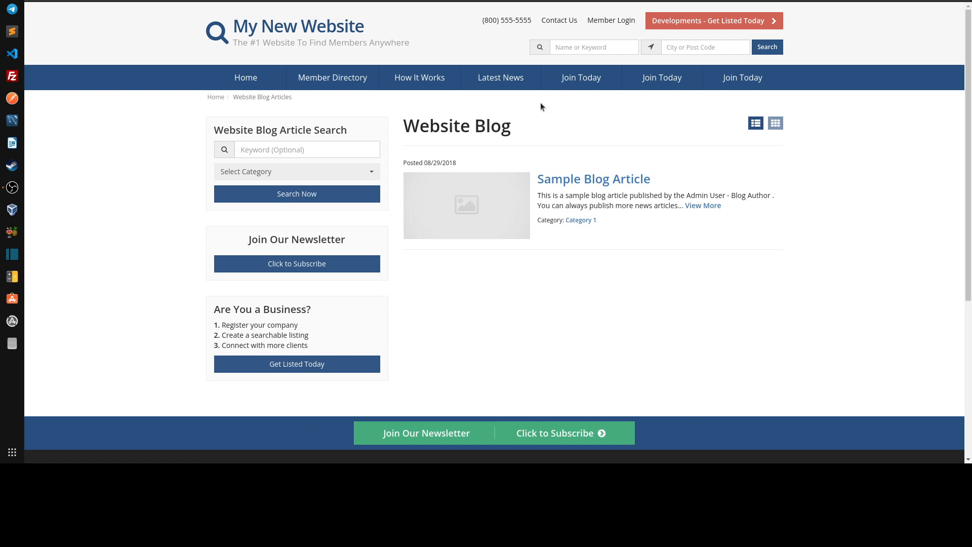
mouse_move(589, 242)
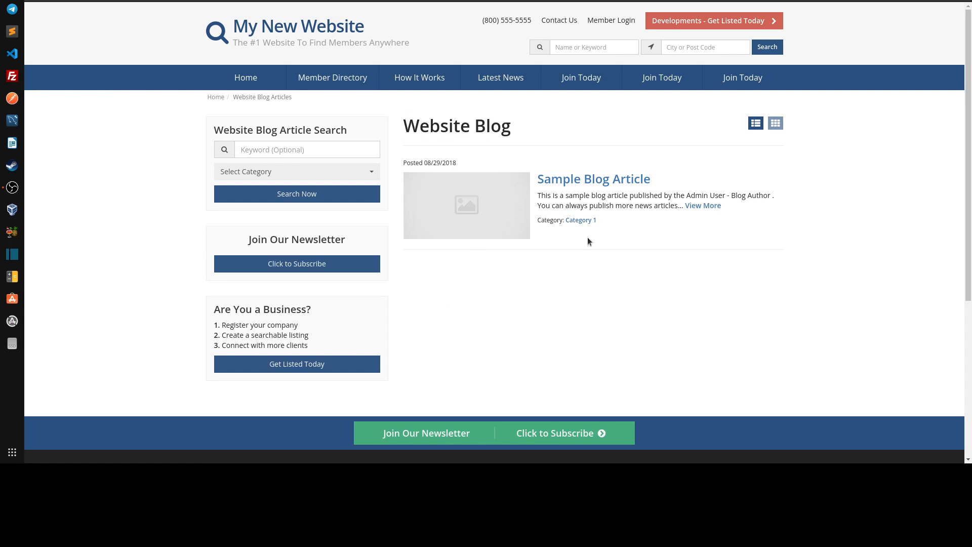
mouse_move(581, 228)
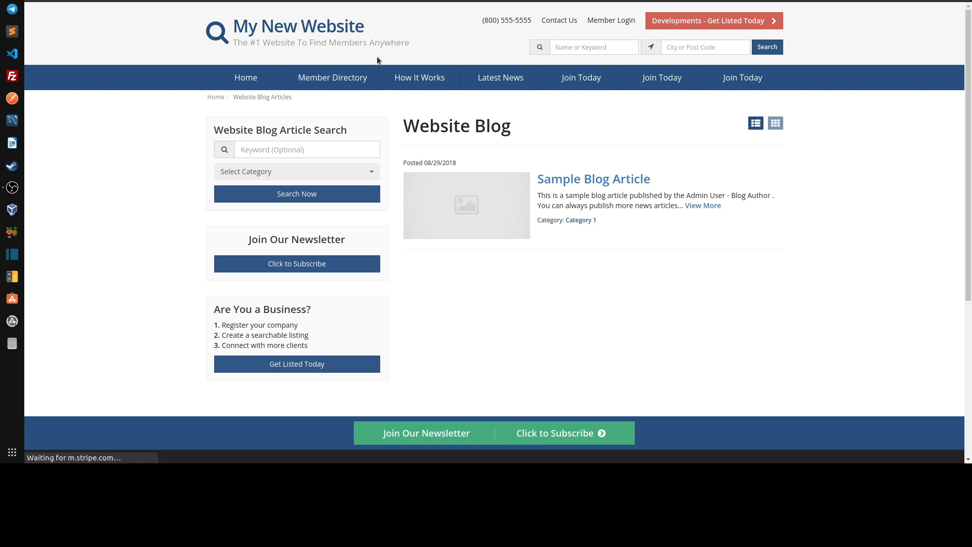
- Return to the Header Main Menu editor from the admin tab
click(297, 173)
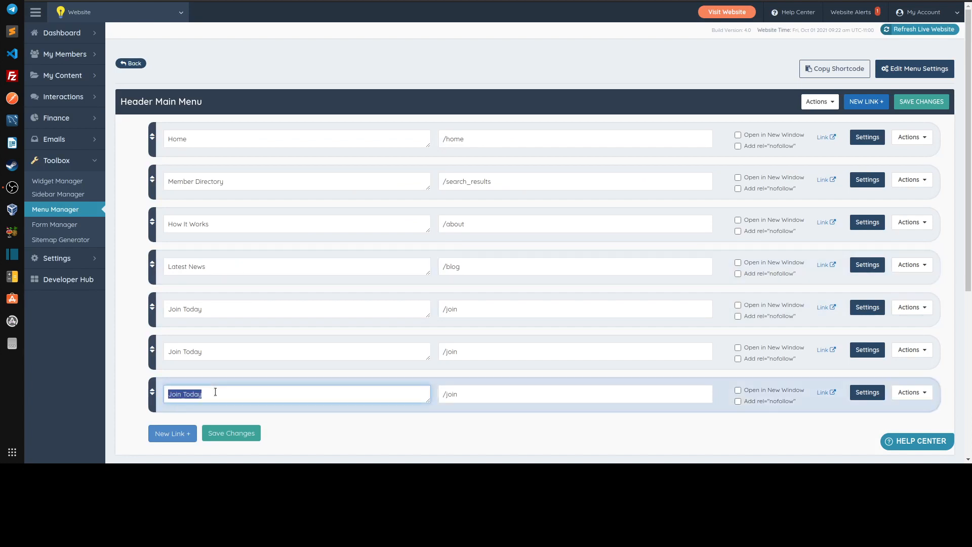
- Rename the last Join Today item to Category 1 with URL blog?category[]=Category%201, nested under Latest News
text(Category 1)
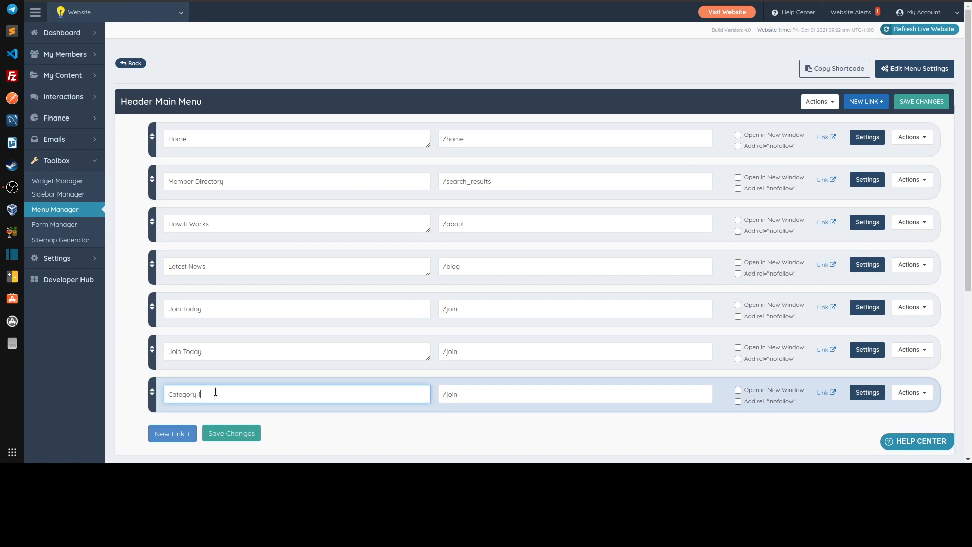
text(blog?category[]=Category%201)
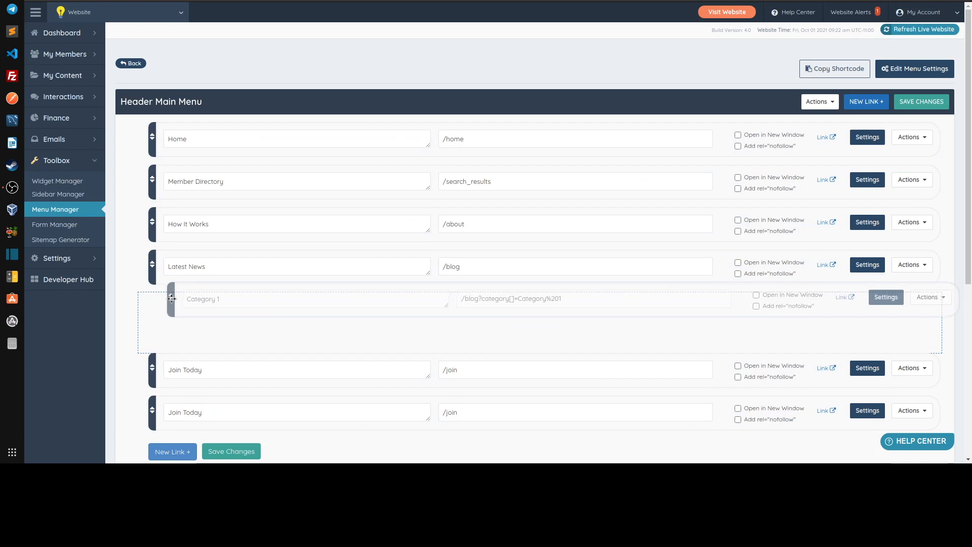
click(230, 450)
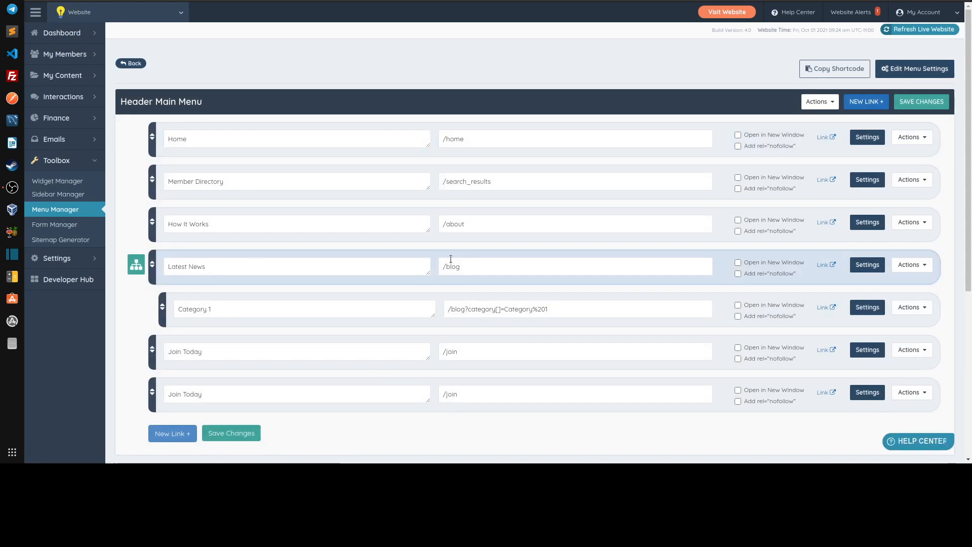
click(574, 266)
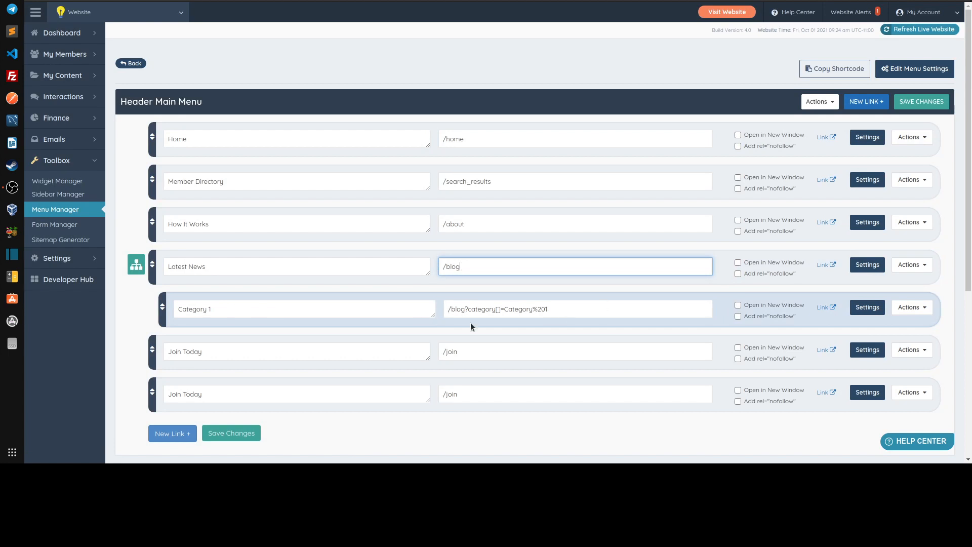
click(726, 12)
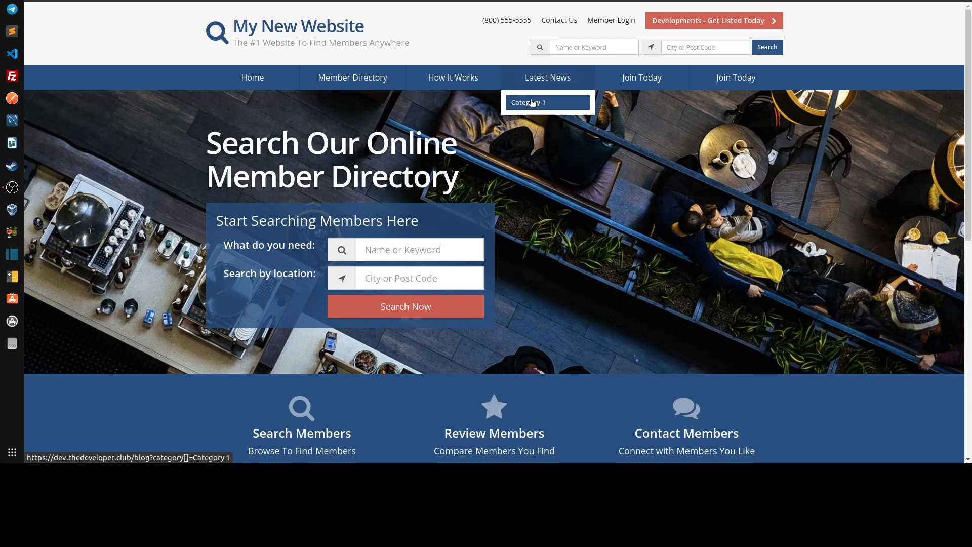
mouse_move(531, 104)
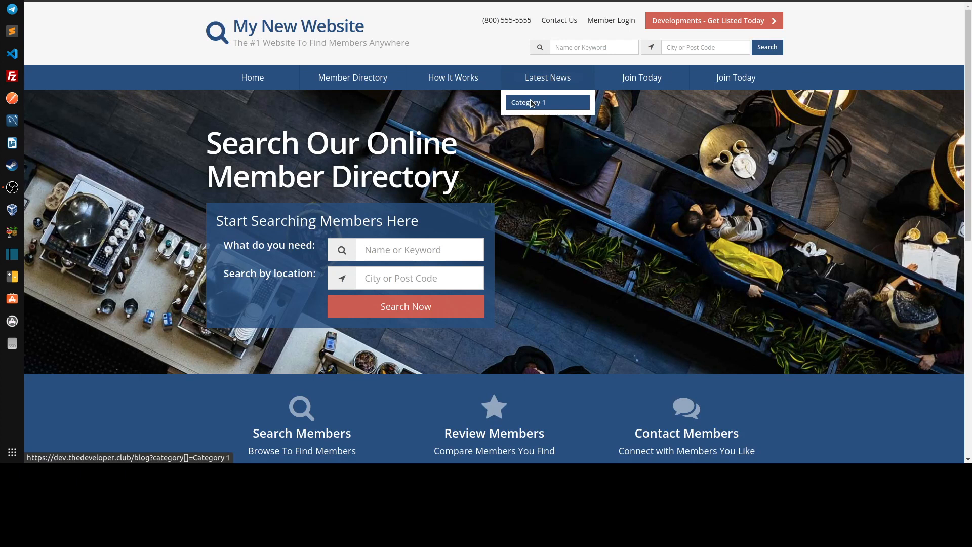
- Go back to the Menu Manager after checking the Category 1 dropdown
right_click(158, 156)
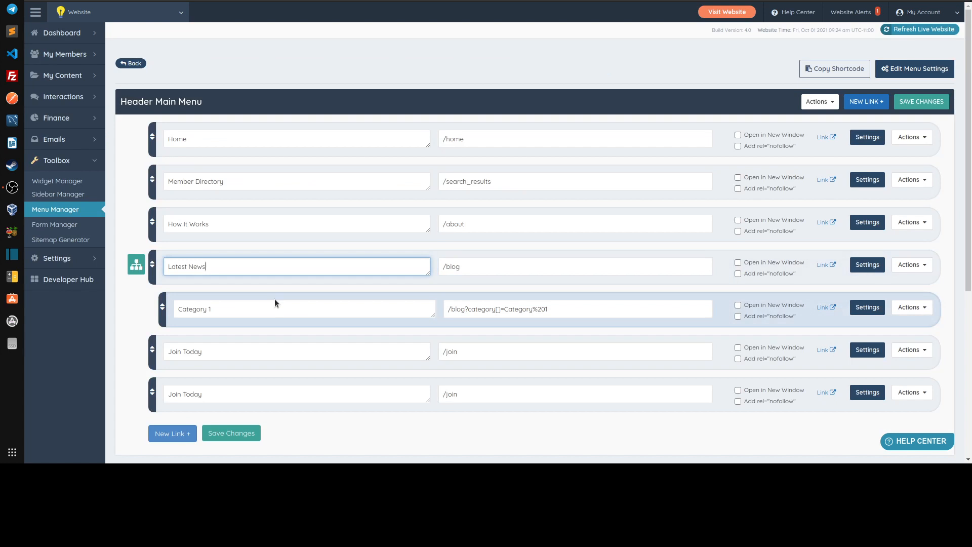
- Lengthen the news label to Latest News From Around the world and save
text(From)
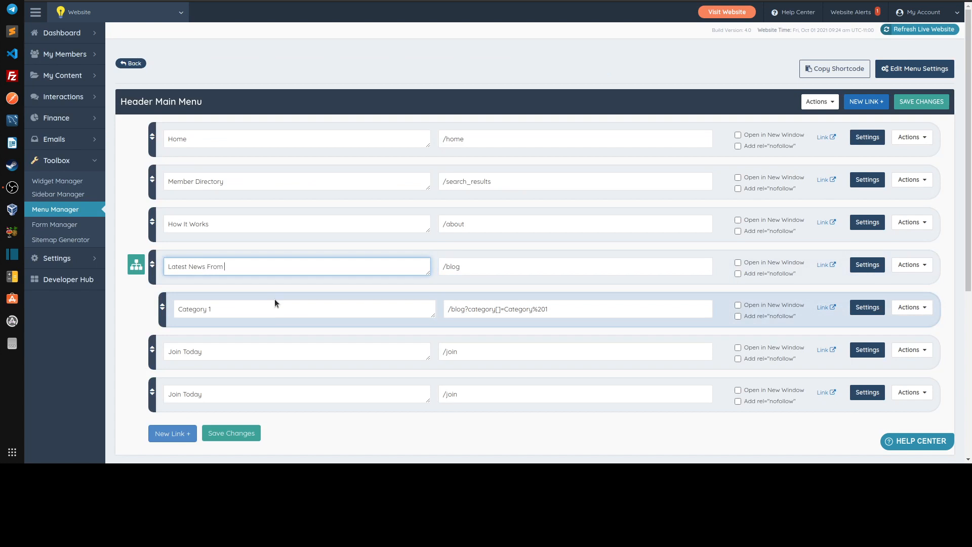
text(Around the world)
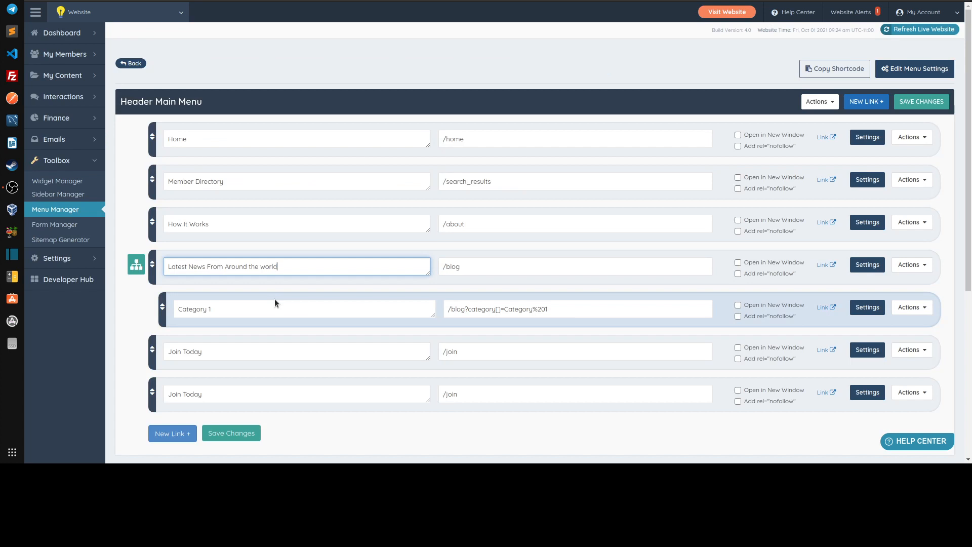
click(231, 432)
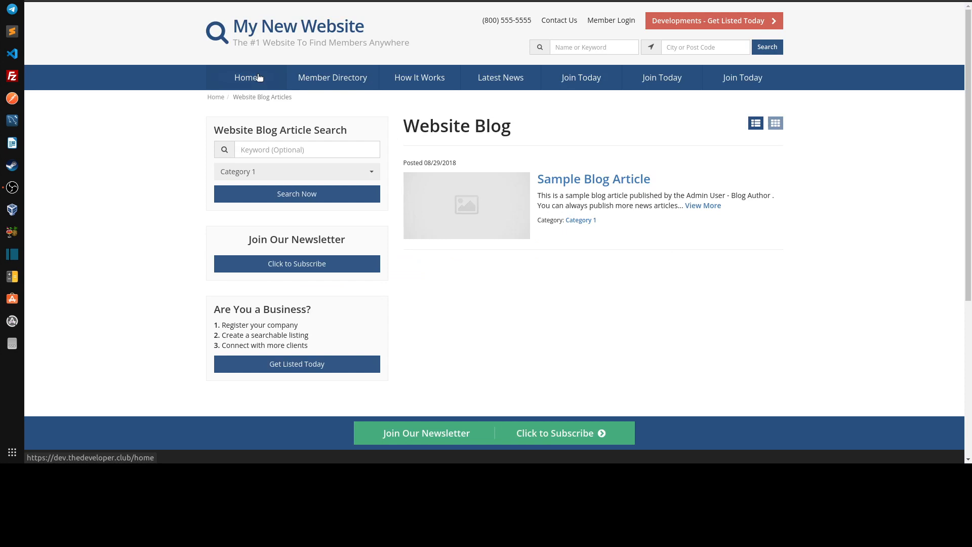
mouse_move(247, 62)
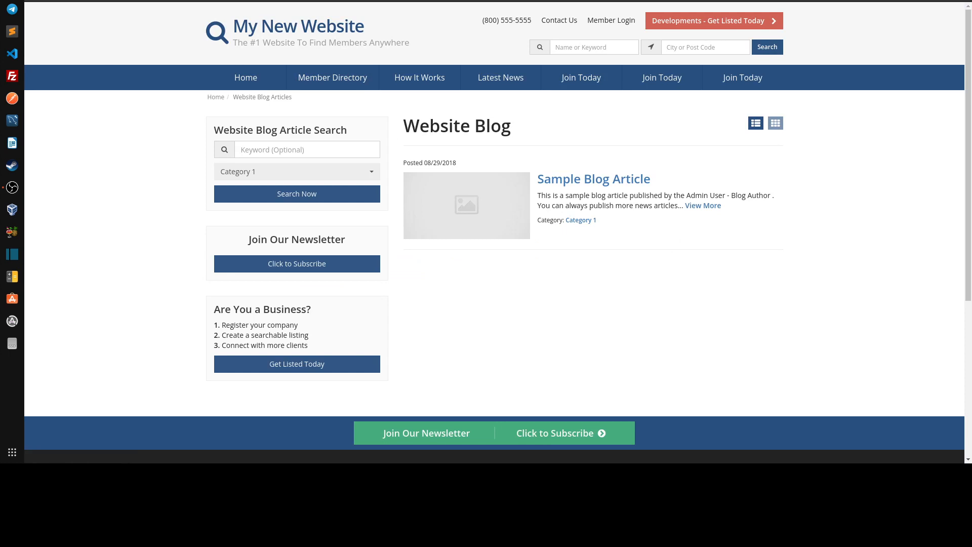
mouse_move(385, 111)
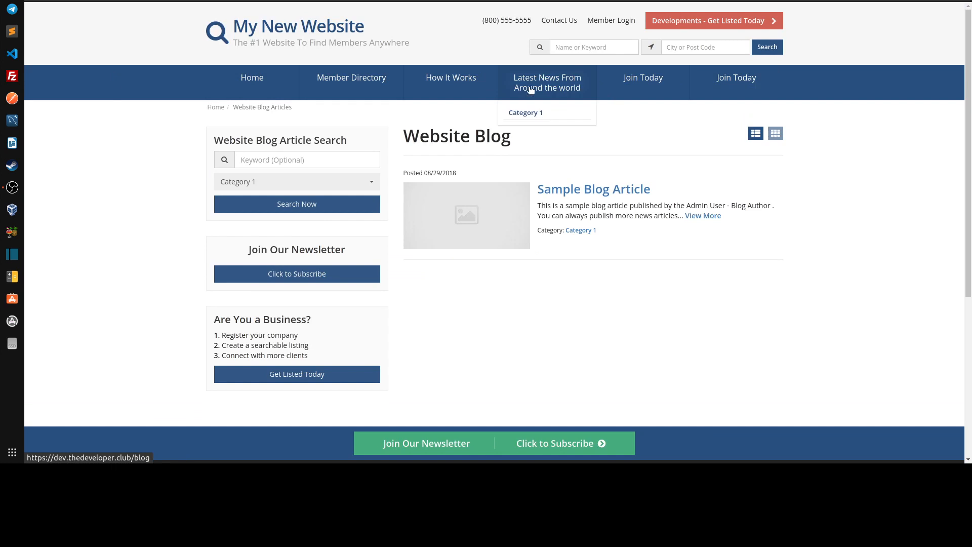
mouse_move(570, 92)
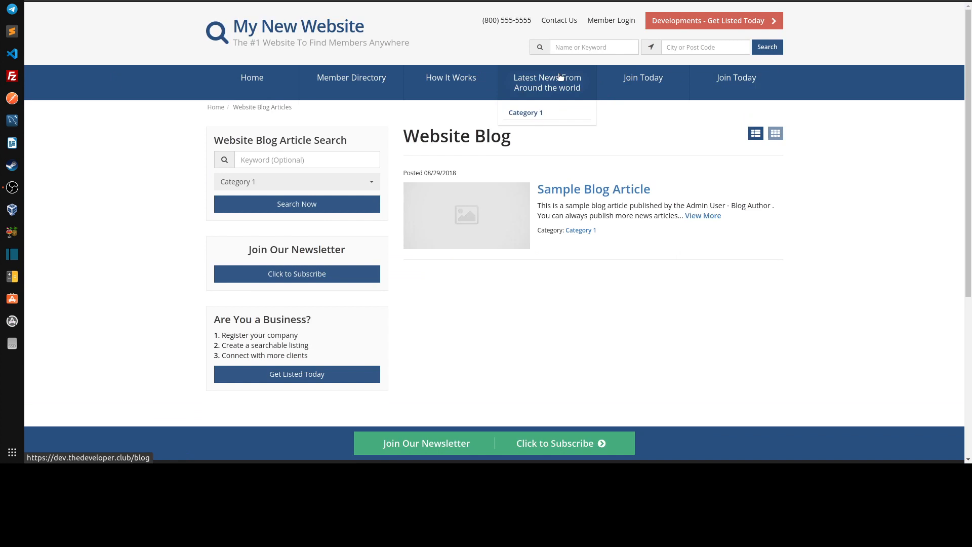
mouse_move(547, 89)
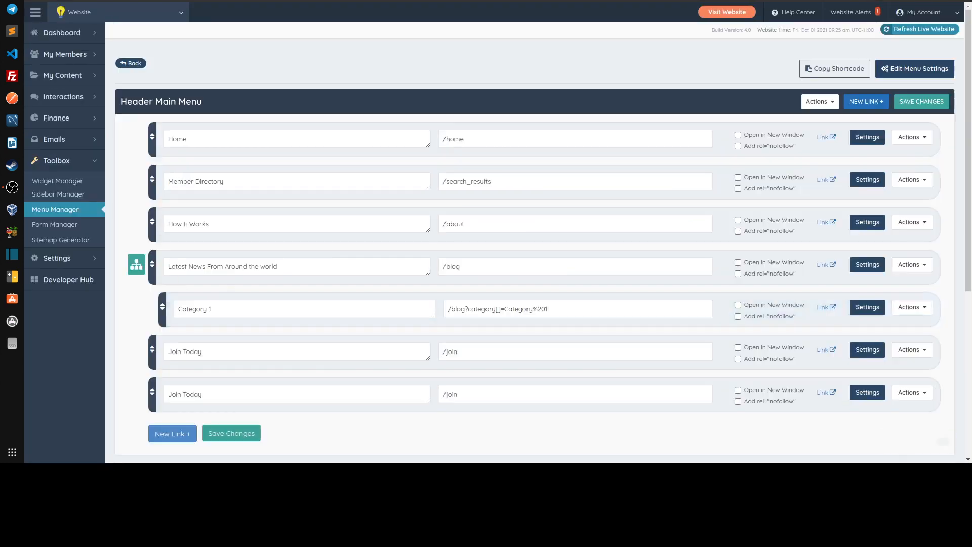
- Shorten the news label to Latest World News Yes and save the menu
click(297, 267)
text( World)
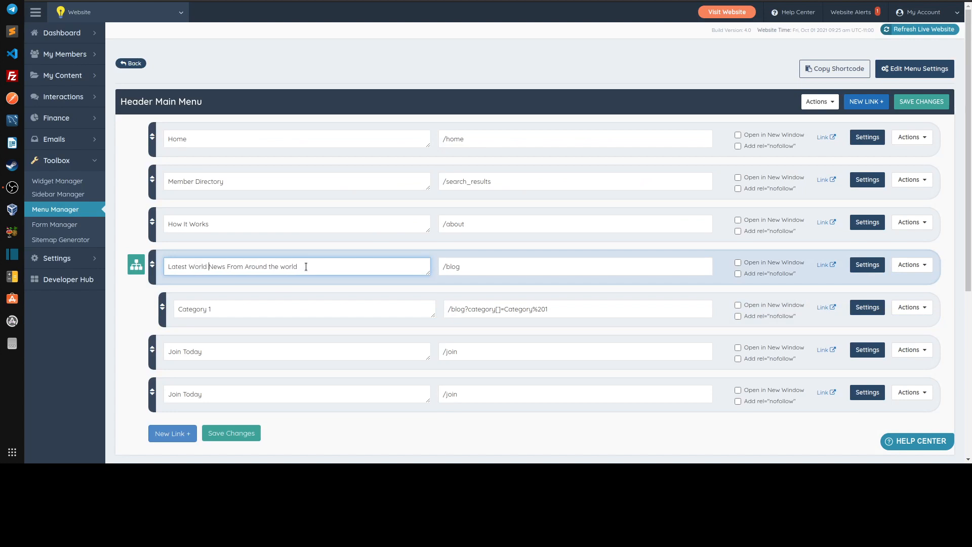
drag(227, 266, 297, 266)
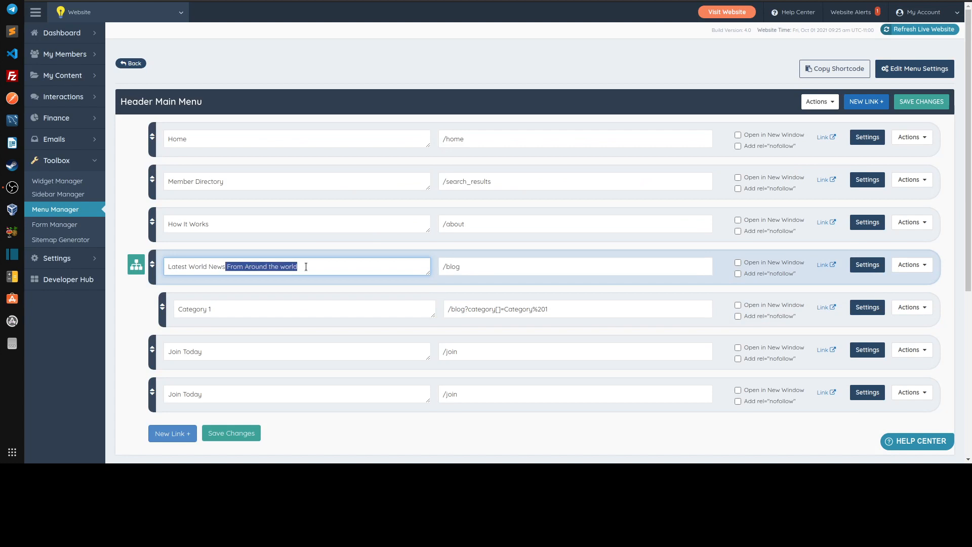
click(231, 432)
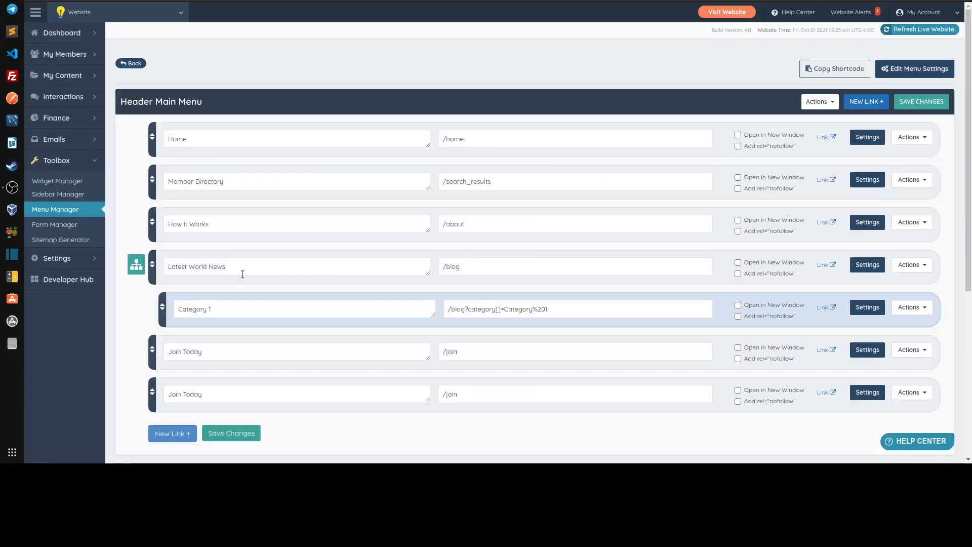
click(297, 266)
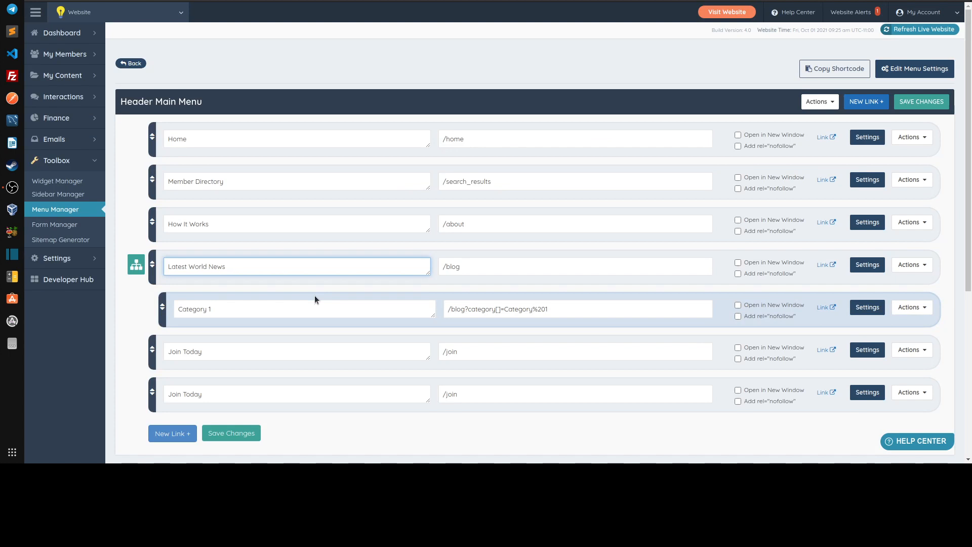
text(Yes)
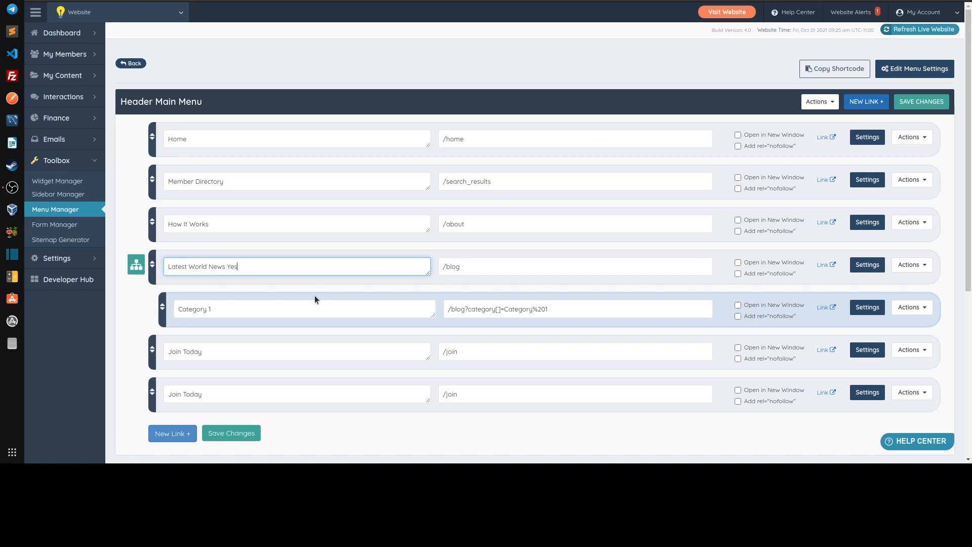
click(229, 432)
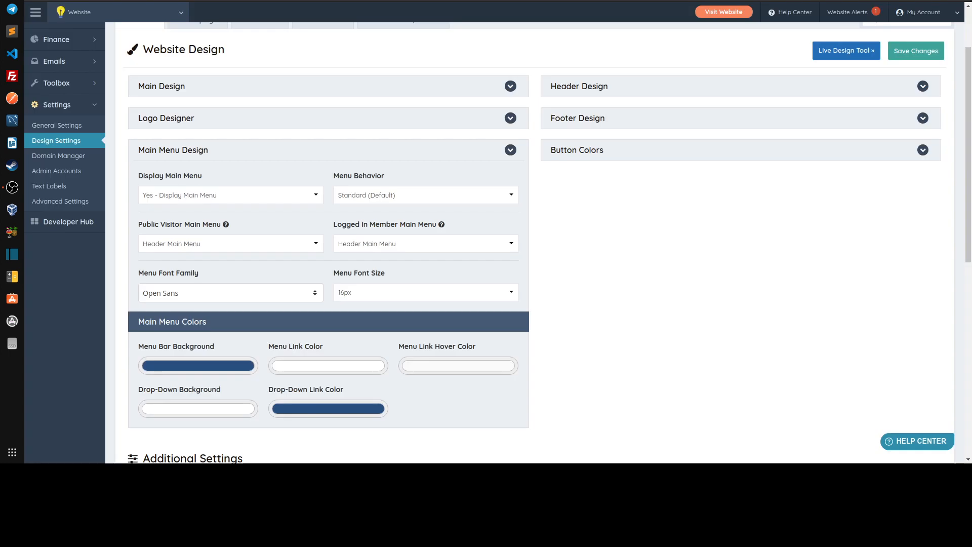
mouse_move(57, 141)
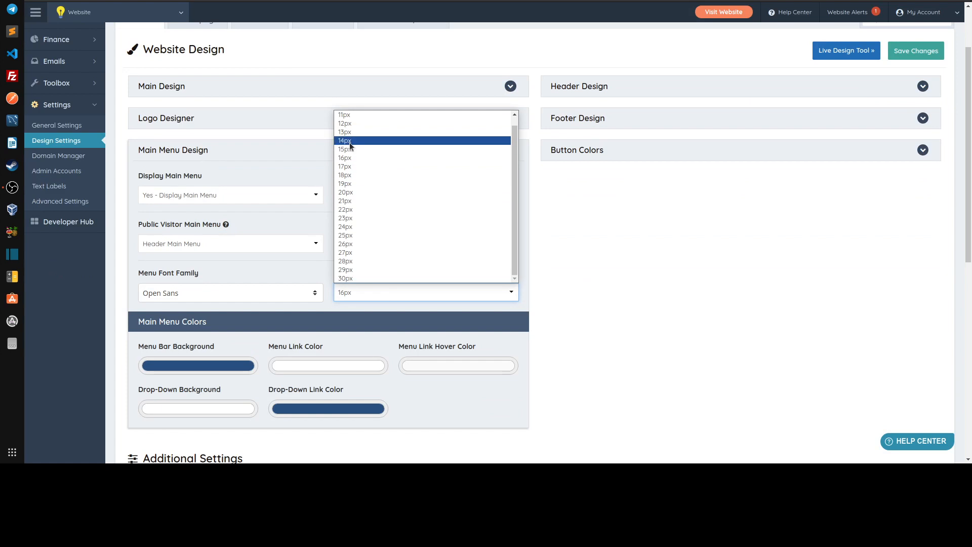
- Set Menu Font Size to 14px in Main Menu Design and save the design settings
click(344, 141)
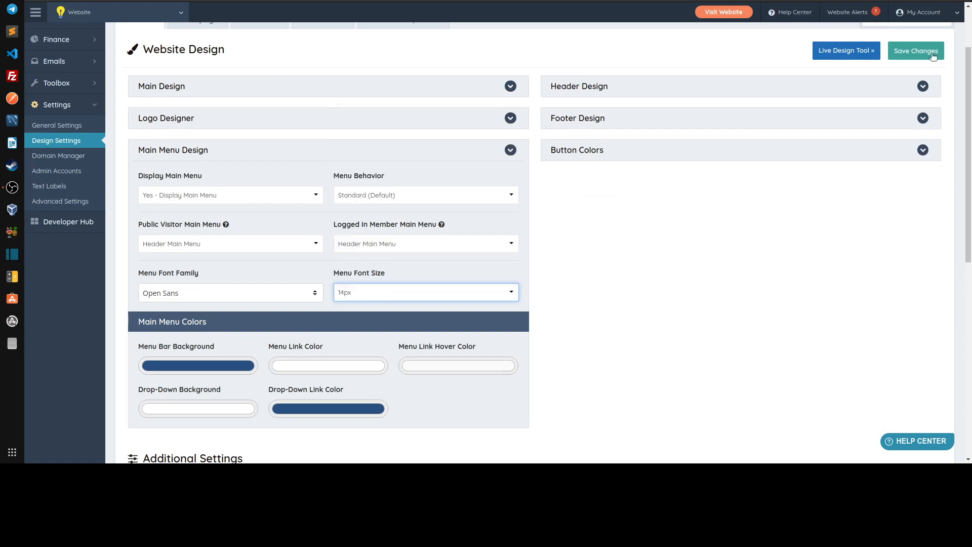
click(916, 51)
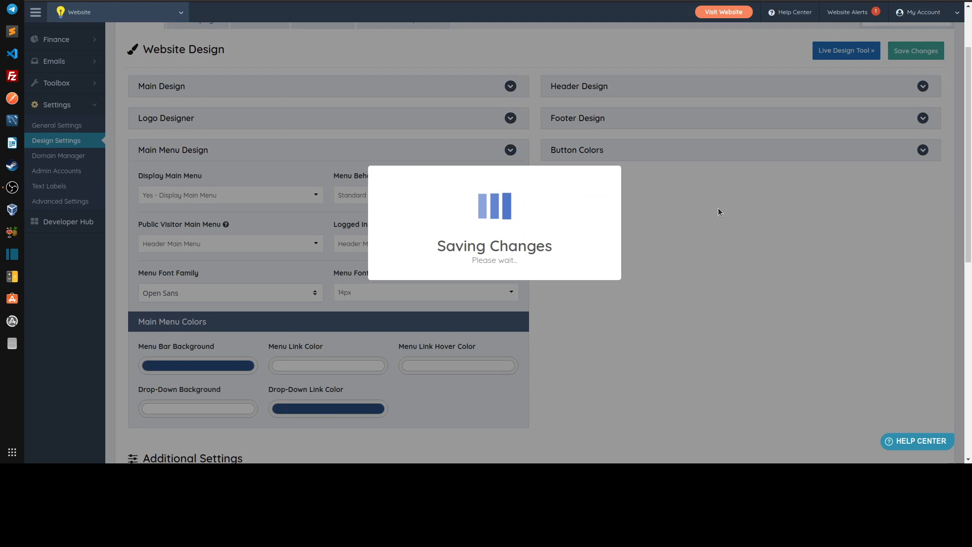
mouse_move(230, 272)
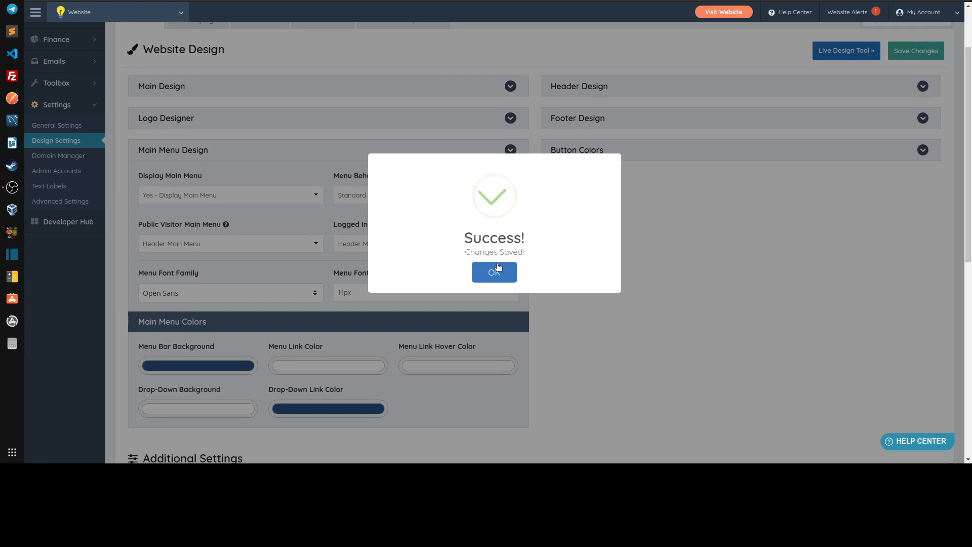
click(494, 272)
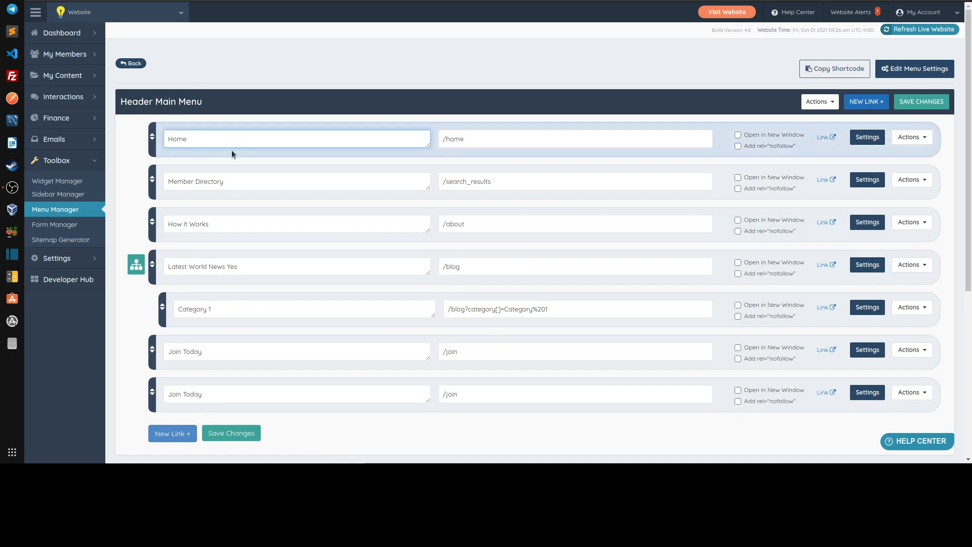
- Enter text in the Home label field before returning to the Website Design settings
text((Cmoing)
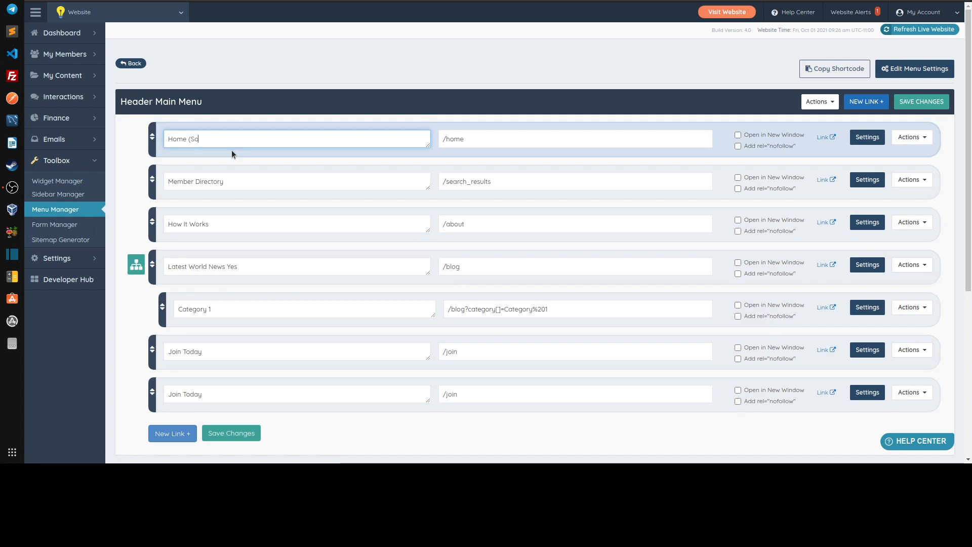
text(on))
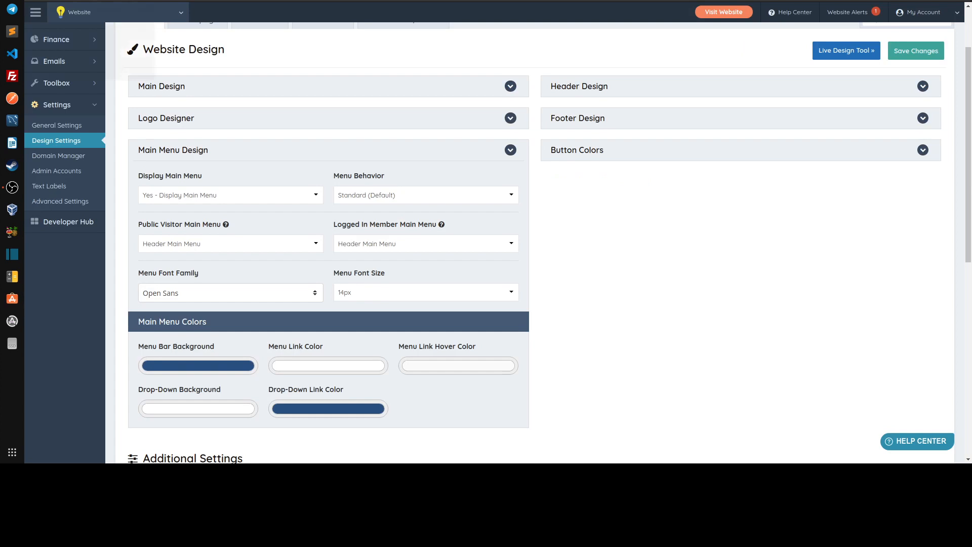
mouse_move(120, 245)
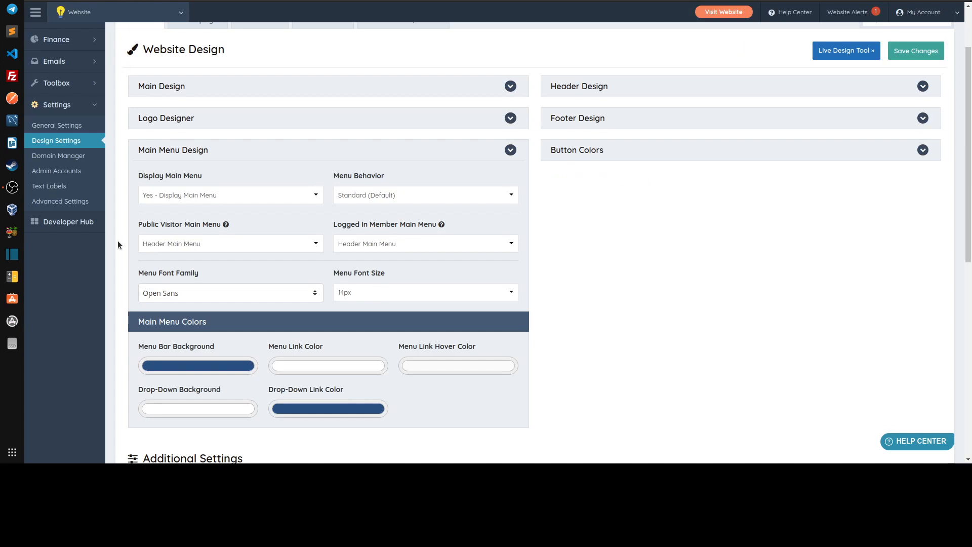